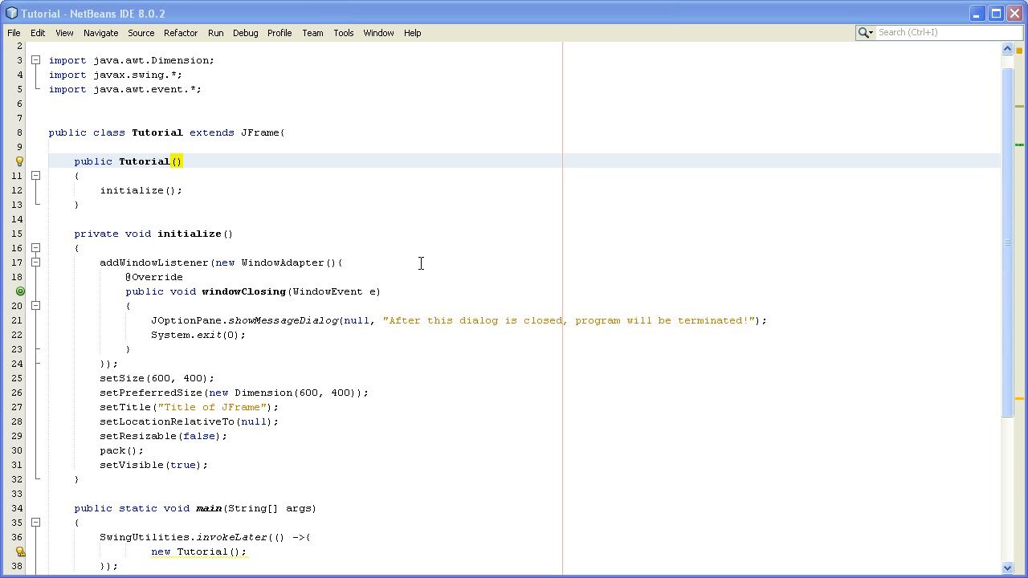
{"action": "mouse_move", "coordinate": [1009, 120]}
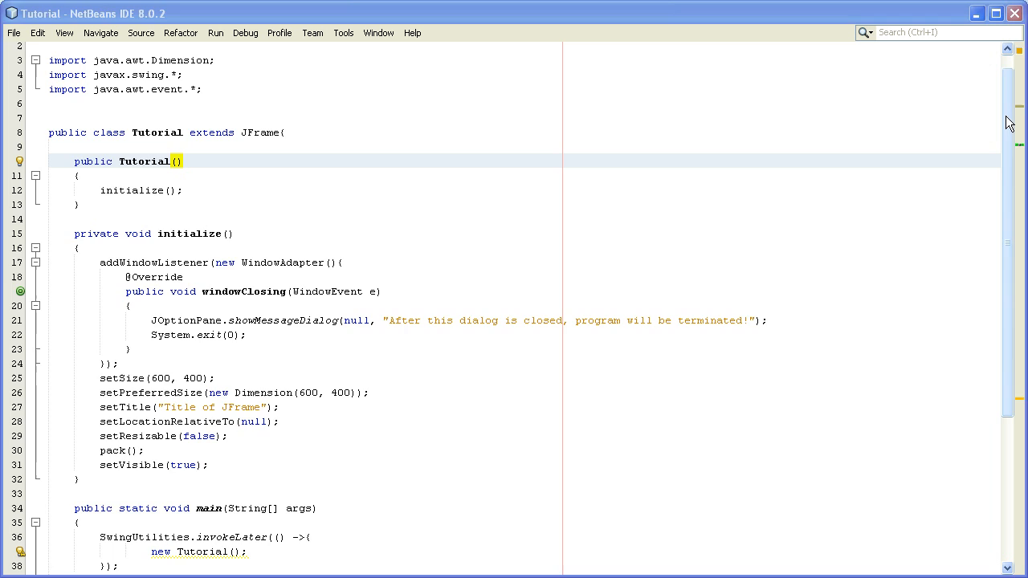
Place the caret right after main's opening brace, above the SwingUtilities.invokeLater call.
{"action": "scroll", "scroll_direction": "down", "scroll_amount": 3}
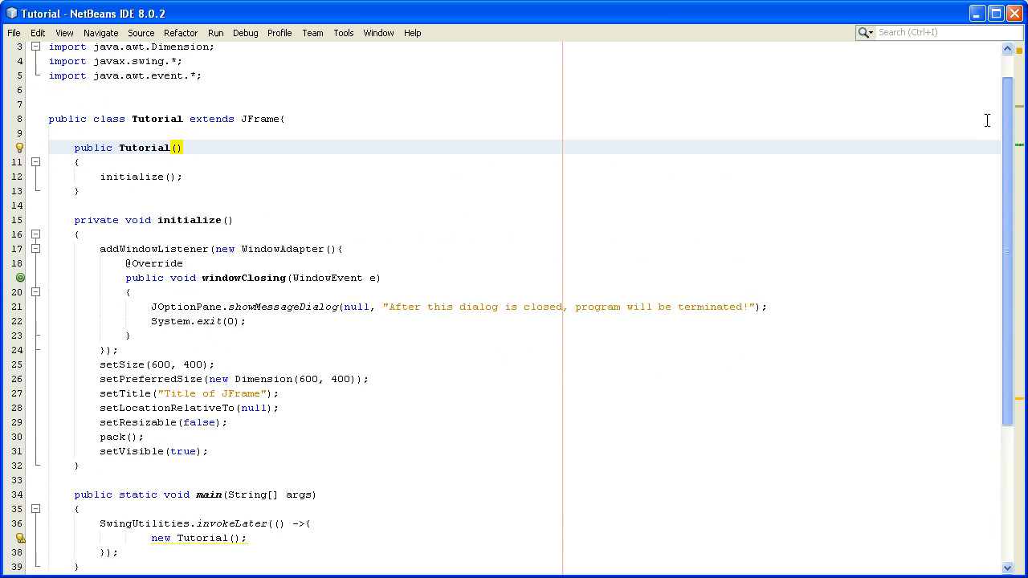
{"action": "scroll", "scroll_direction": "down", "scroll_amount": 3}
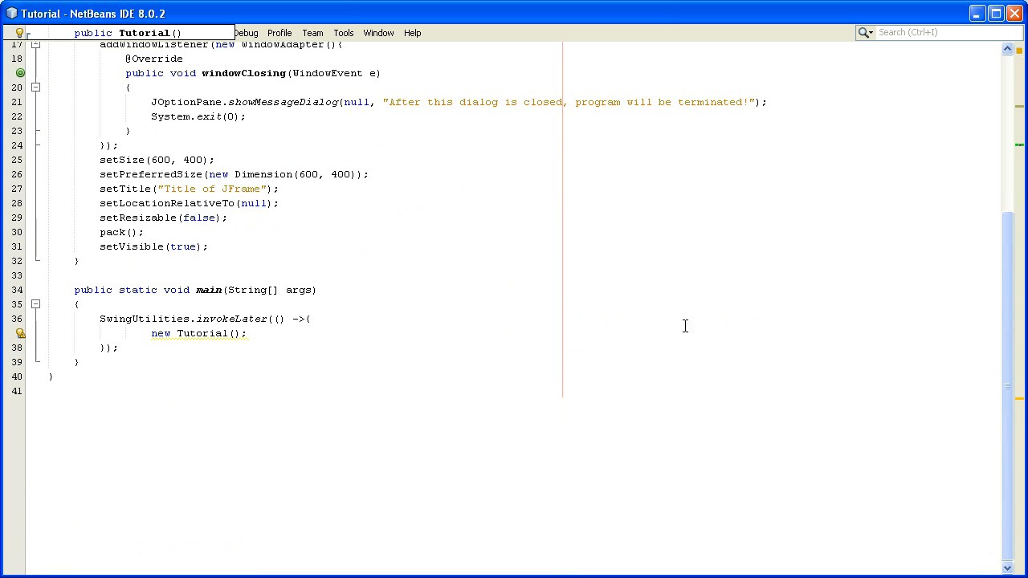
{"action": "mouse_move", "coordinate": [668, 324]}
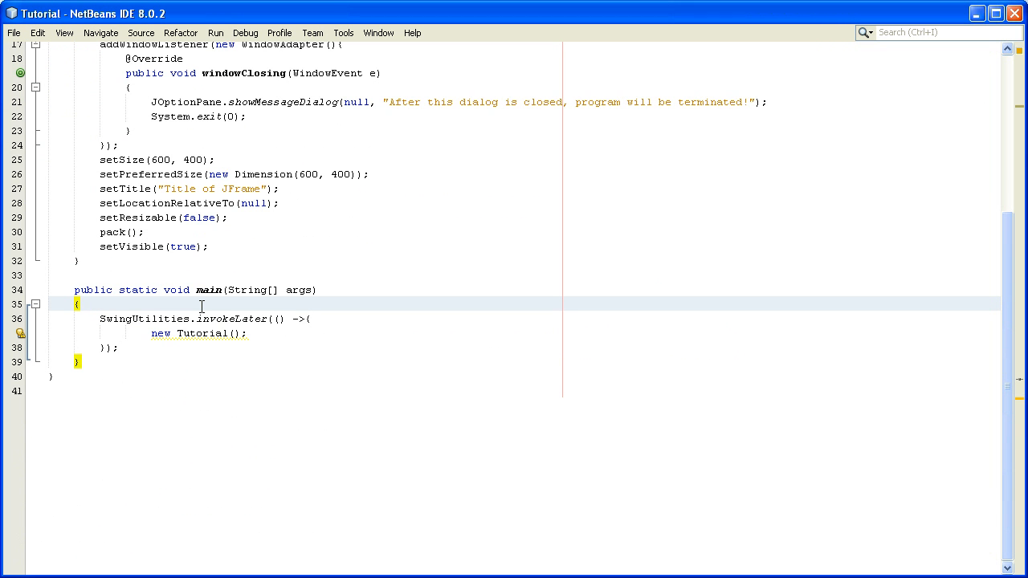
{"action": "left_click", "coordinate": [77, 305]}
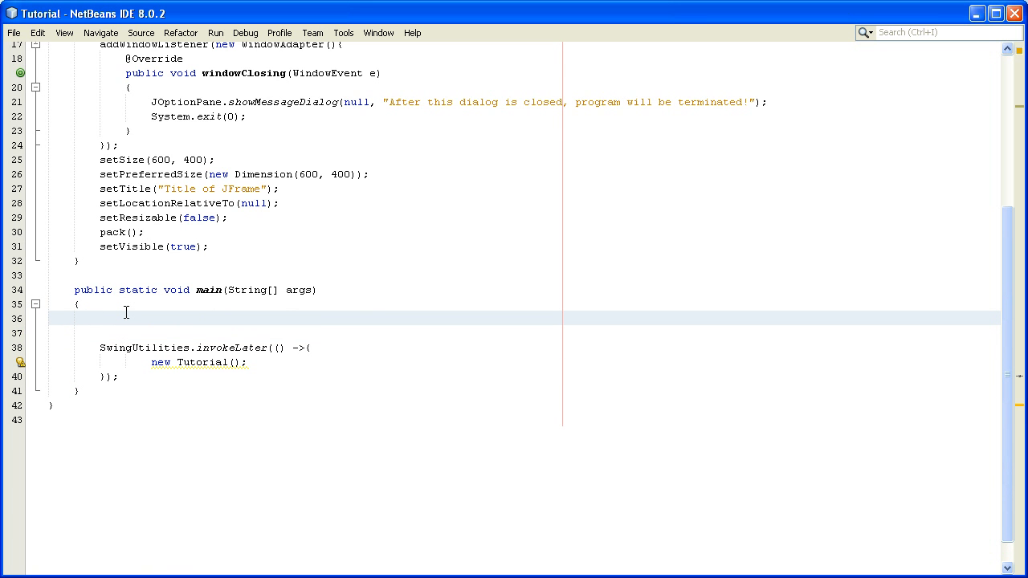
Write try { } catch (Exception e) { } at the start of main and move into the try body.
{"action": "type", "text": "tr"}
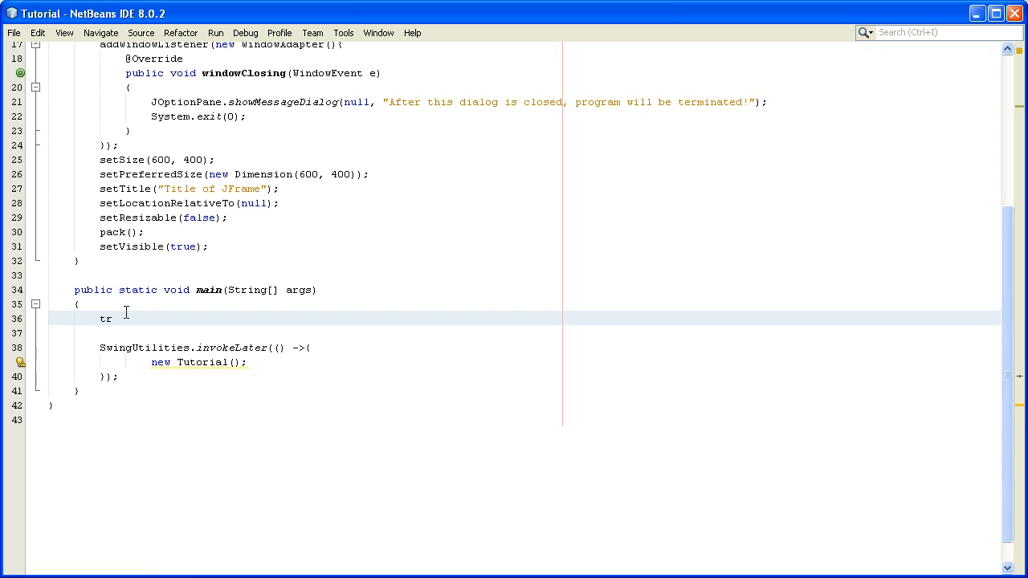
{"action": "type", "text": "y{"}
{"action": "type", "text": "catch("}
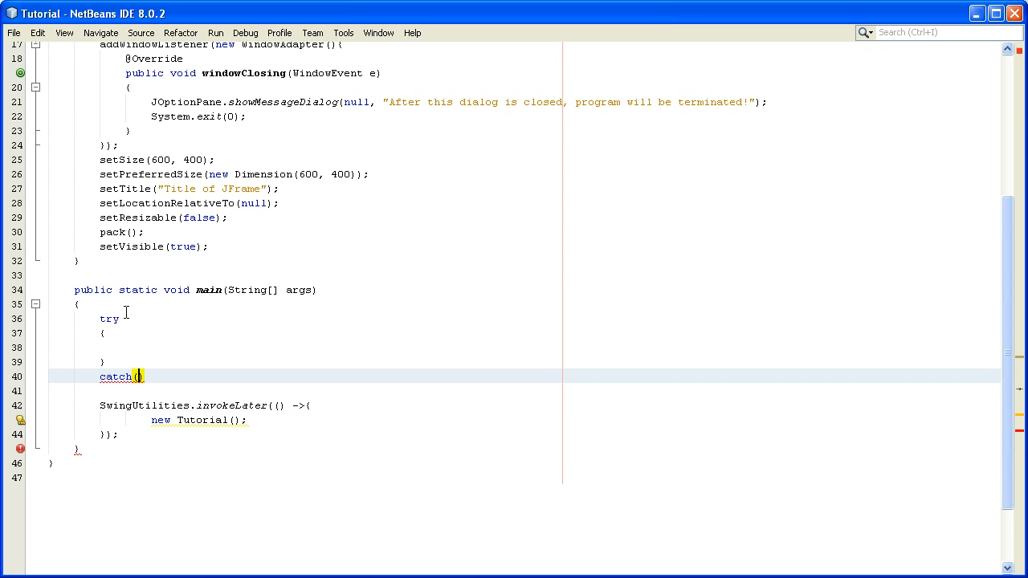
{"action": "type", "text": "Exception e"}
{"action": "left_click", "coordinate": [524, 390]}
{"action": "type", "text": "{"}
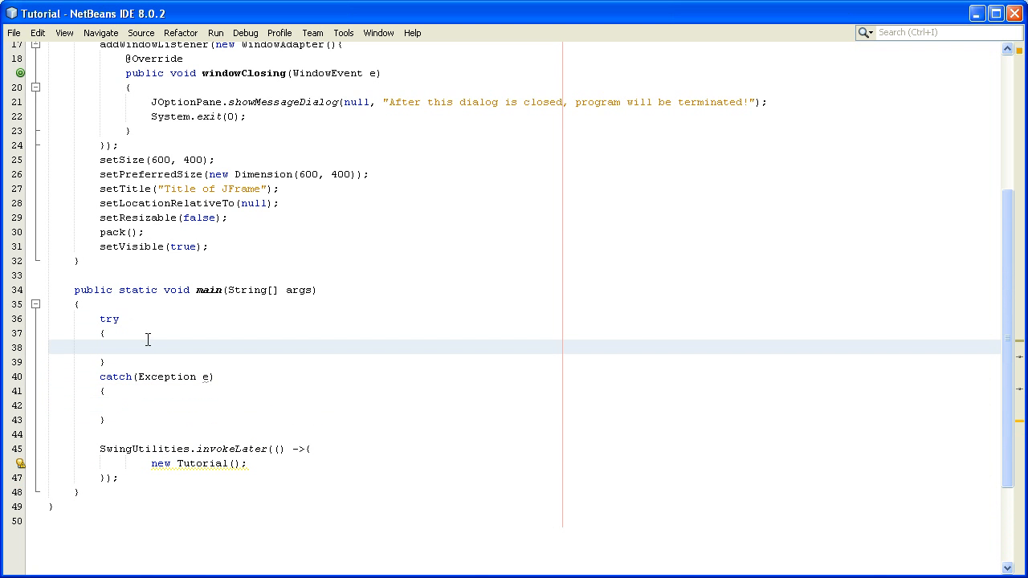
{"action": "left_click", "coordinate": [125, 347]}
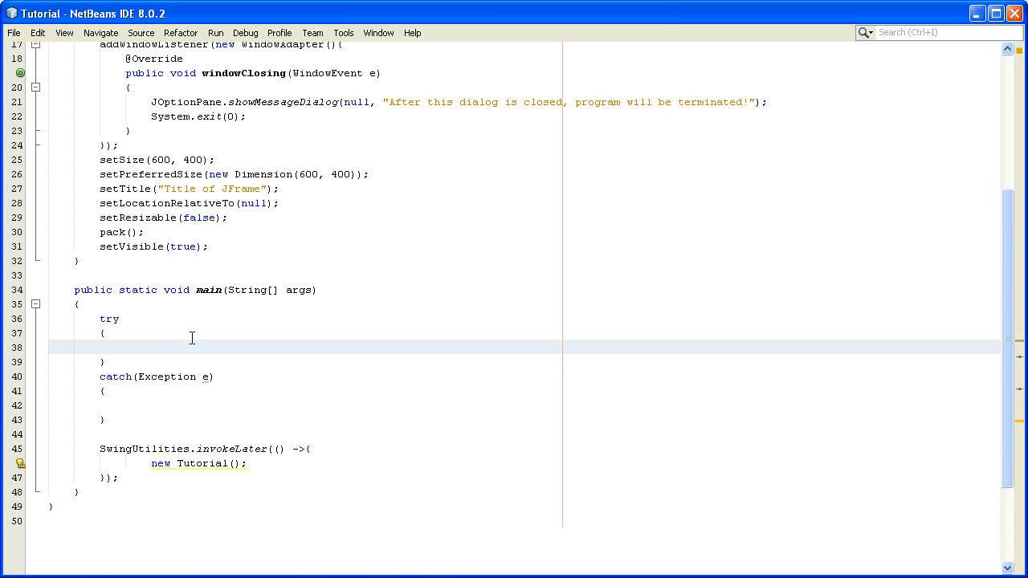
Add import javax.swing.UIManager.LookAndFeelInfo; after the last existing import.
{"action": "scroll", "scroll_direction": "up", "scroll_amount": 3}
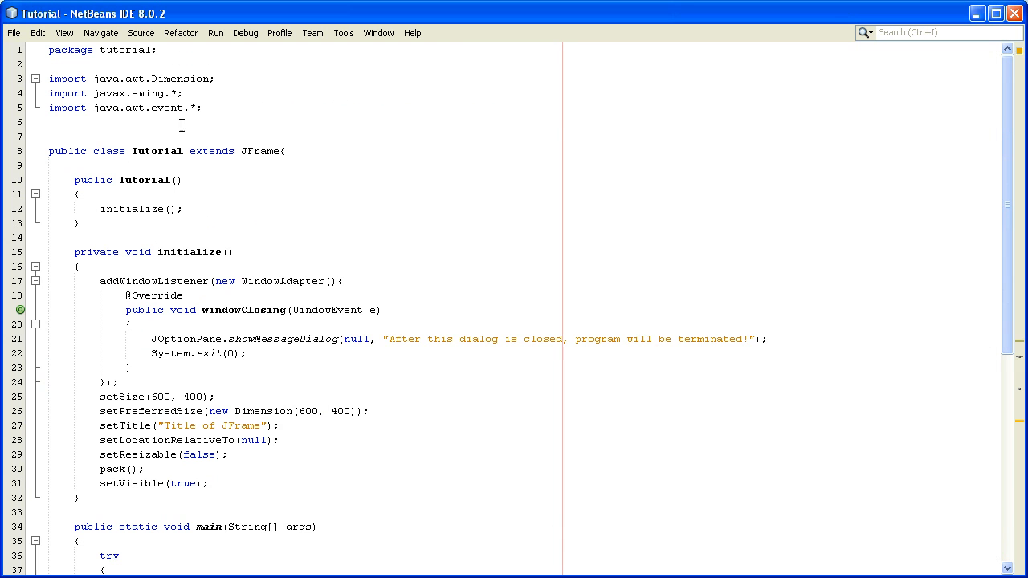
{"action": "left_click", "coordinate": [160, 122]}
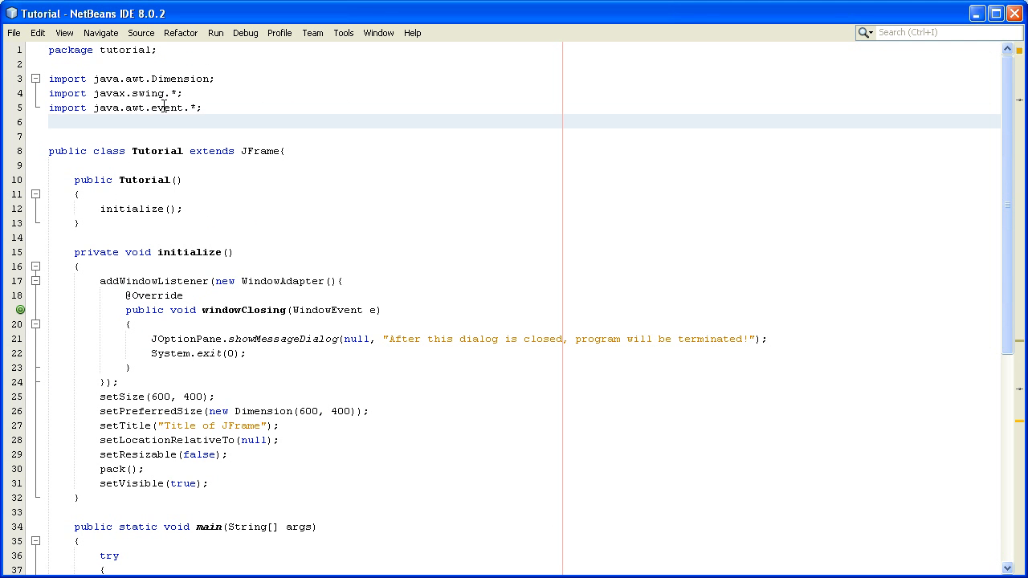
{"action": "type", "text": "import"}
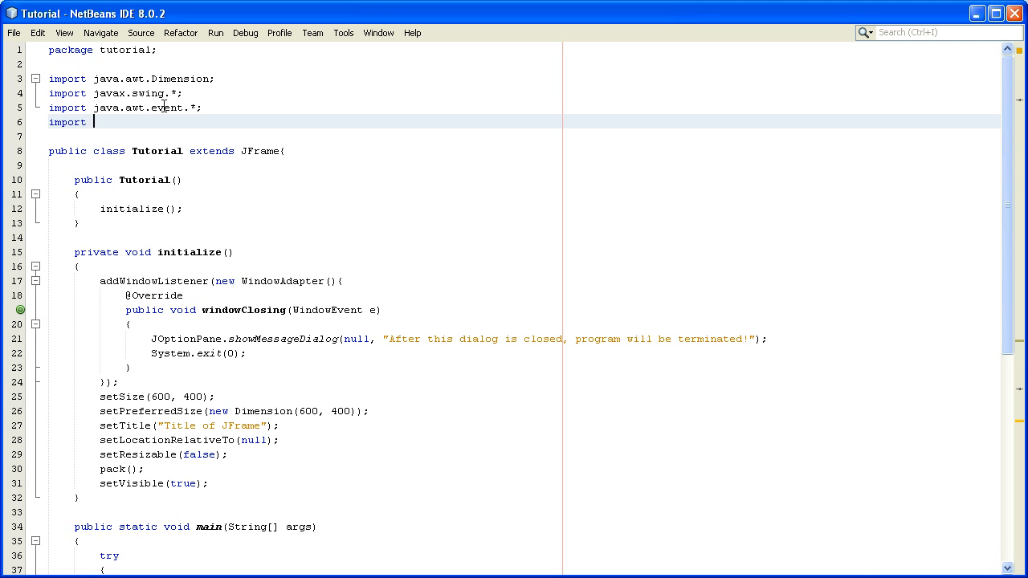
{"action": "type", "text": "java"}
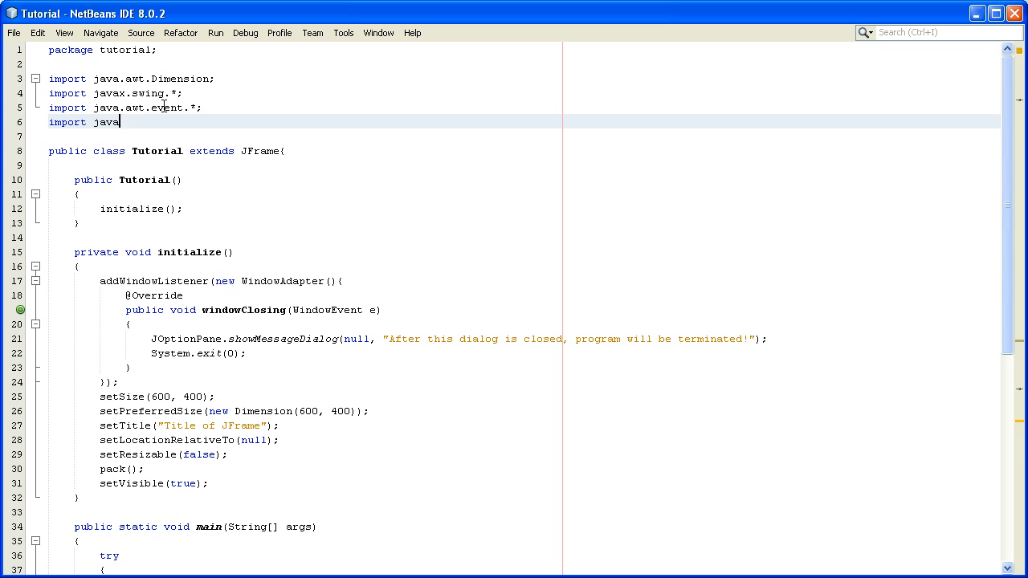
{"action": "type", "text": ".sw"}
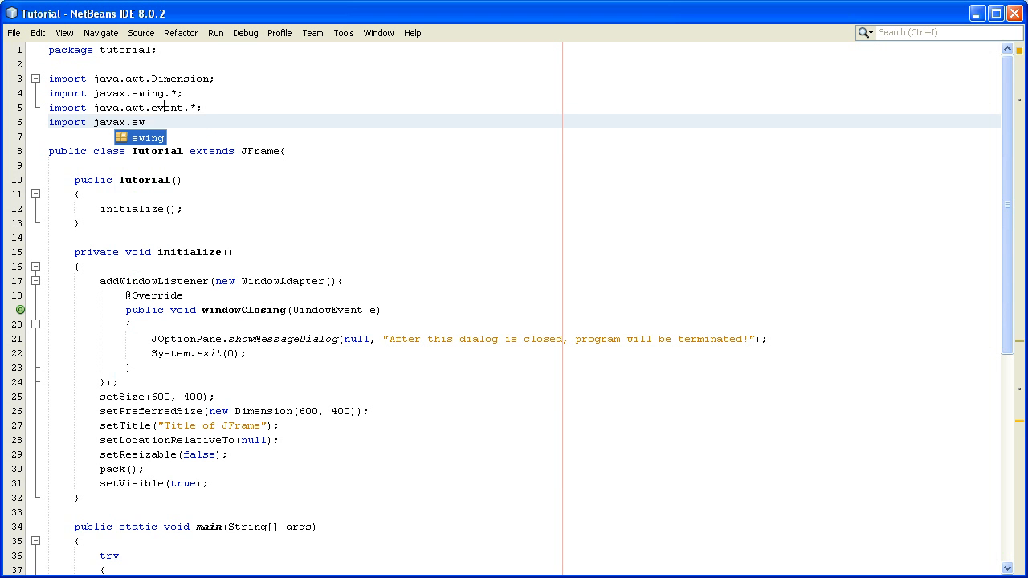
{"action": "type", "text": "."}
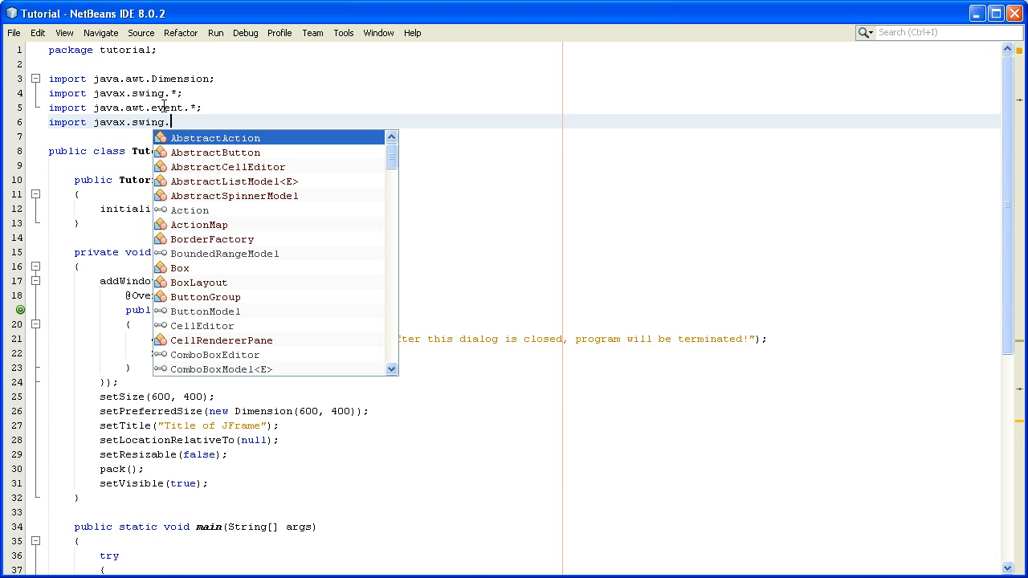
{"action": "type", "text": "UIManager"}
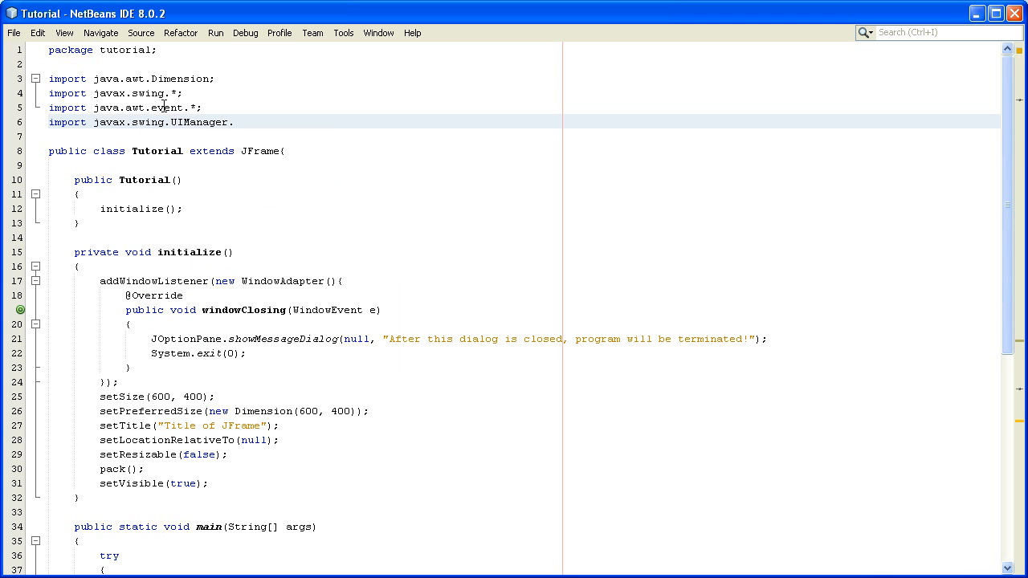
{"action": "type", "text": ".LookAndFeelInfo;"}
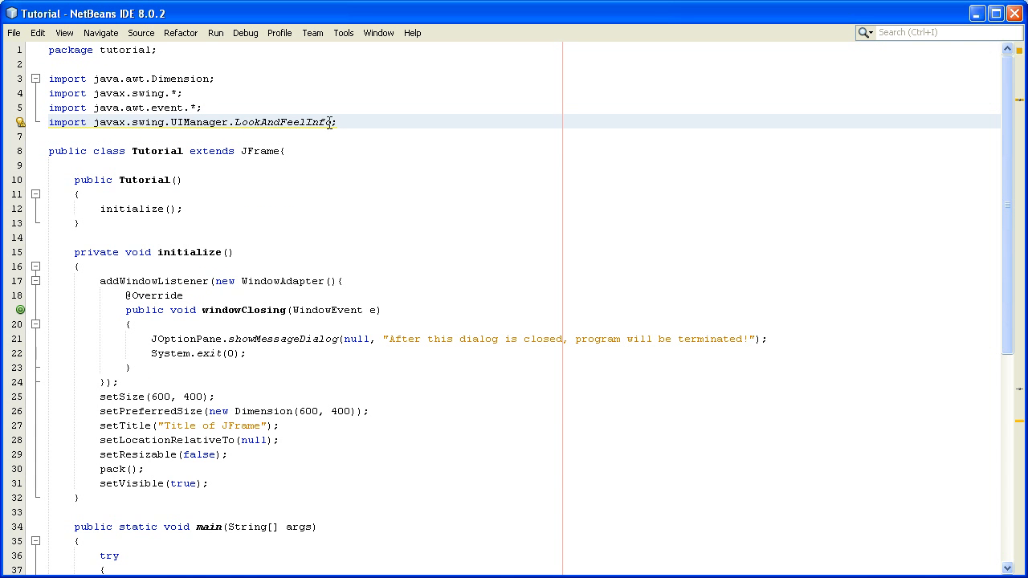
{"action": "scroll", "scroll_direction": "down", "scroll_amount": 3}
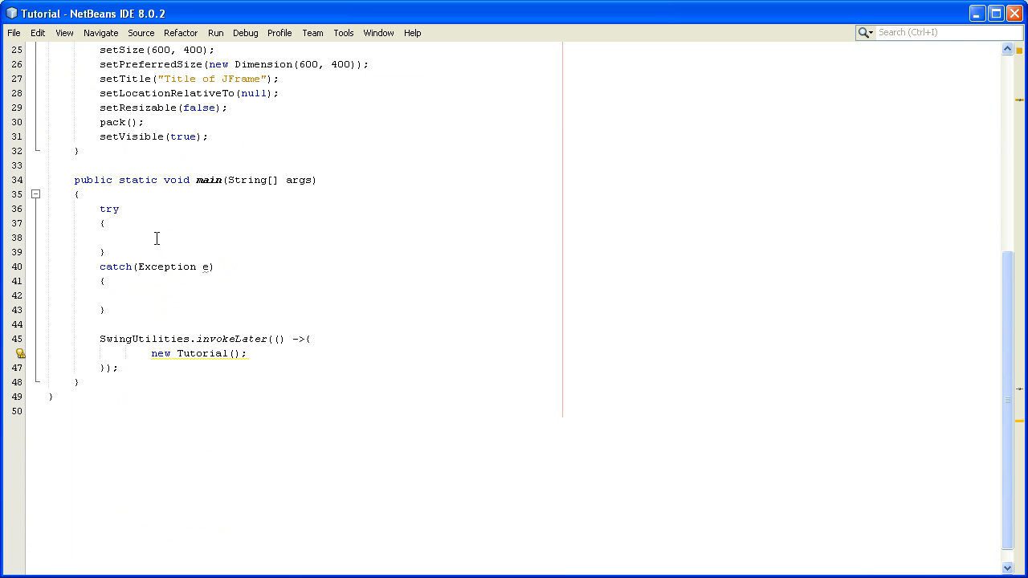
Write for (LookAndFeelInfo info : UIManager.getInstalledLookAndFeels()) { } inside the try block.
{"action": "left_click", "coordinate": [128, 238]}
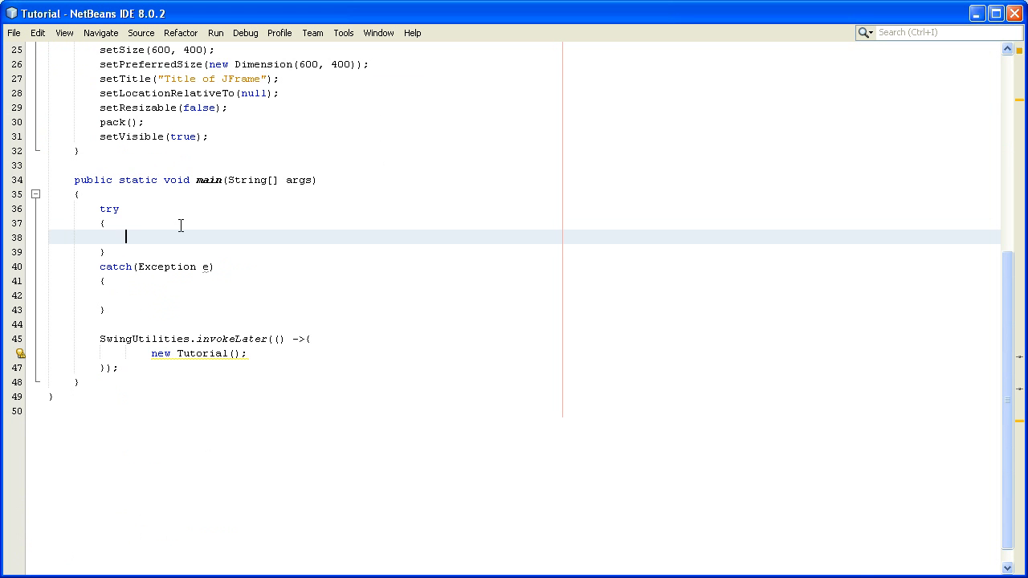
{"action": "type", "text": "f"}
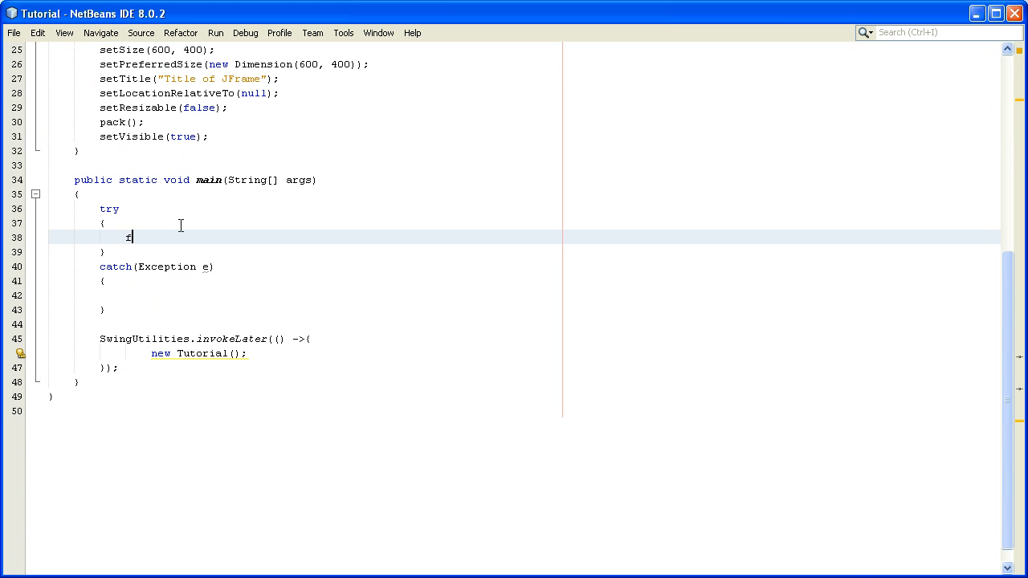
{"action": "type", "text": "or"}
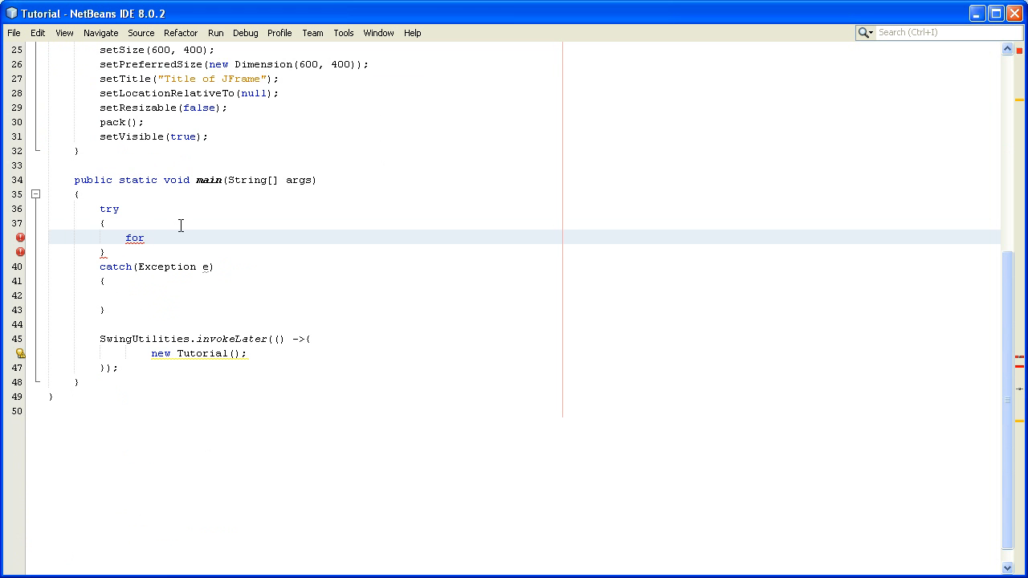
{"action": "type", "text": "()"}
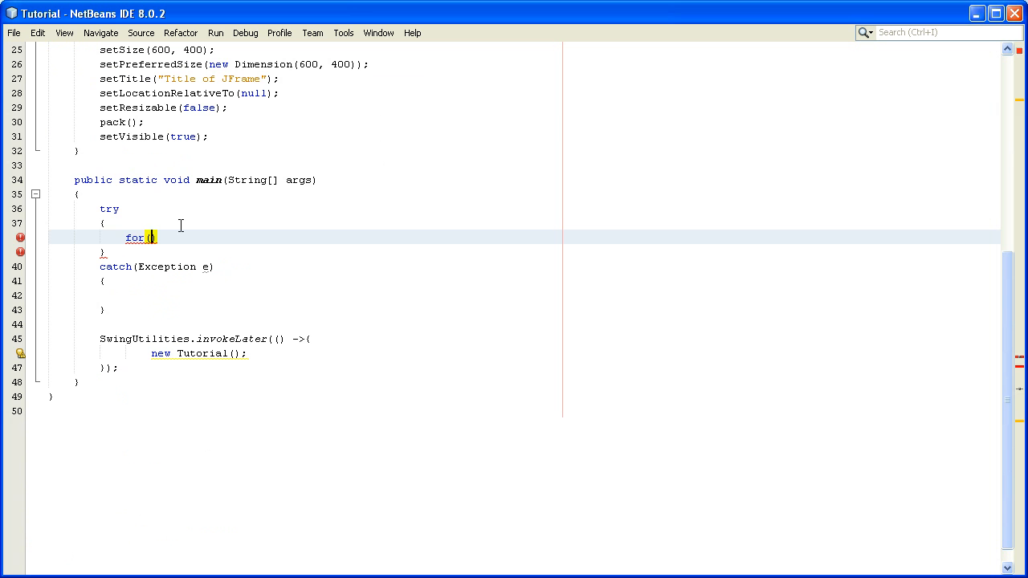
{"action": "type", "text": "Look"}
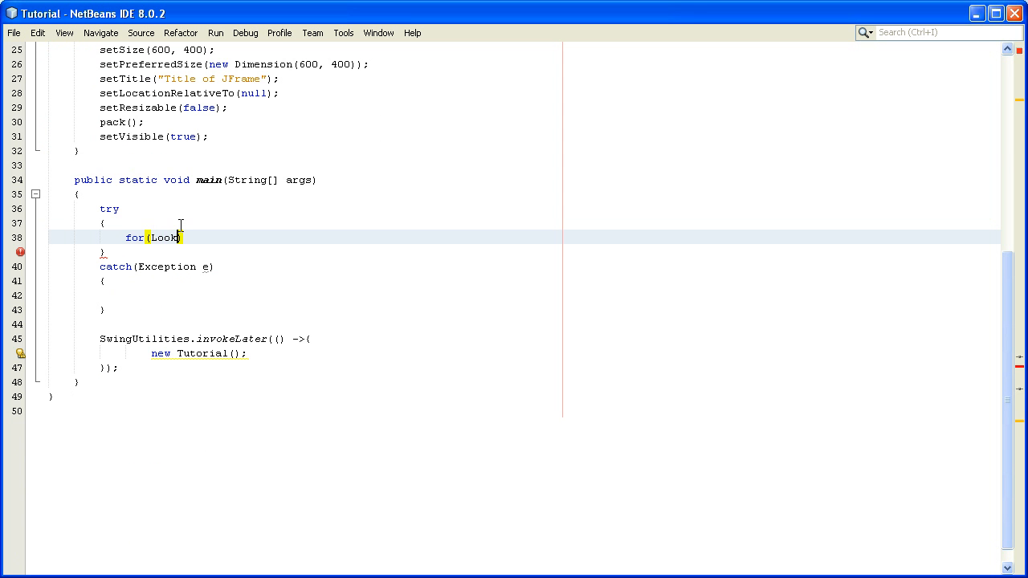
{"action": "type", "text": "AndFe"}
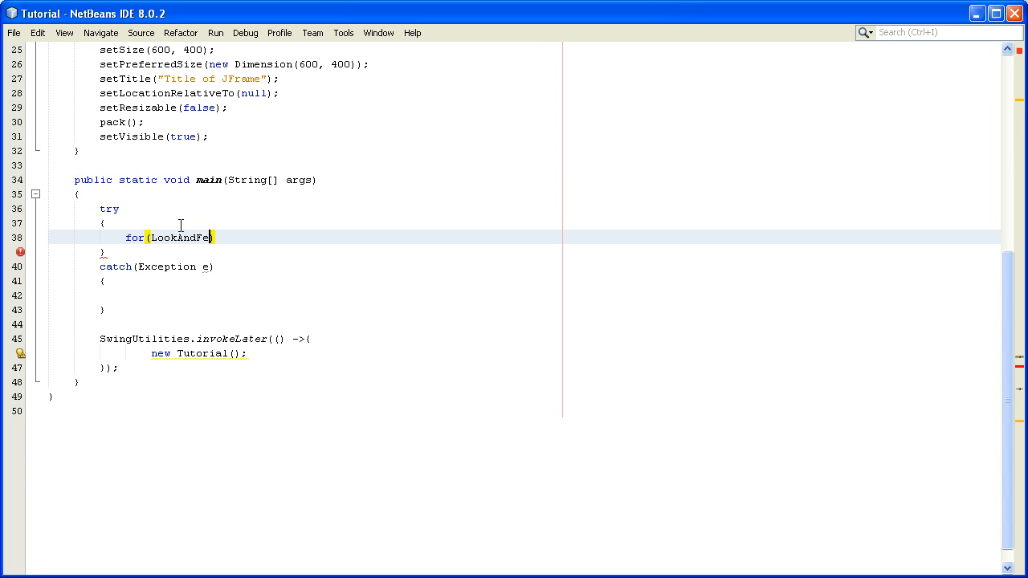
{"action": "type", "text": "e)"}
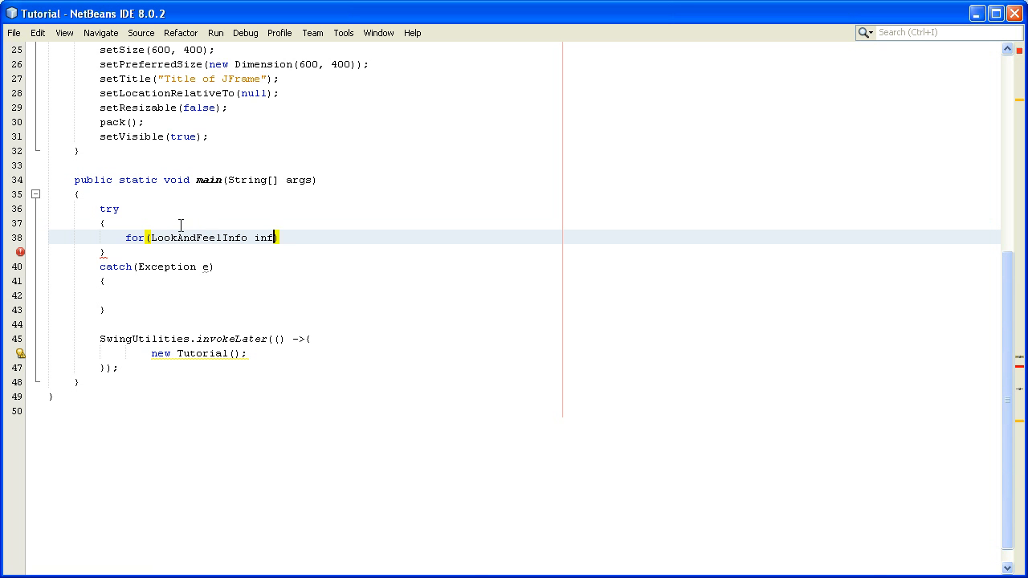
{"action": "type", "text": ":)"}
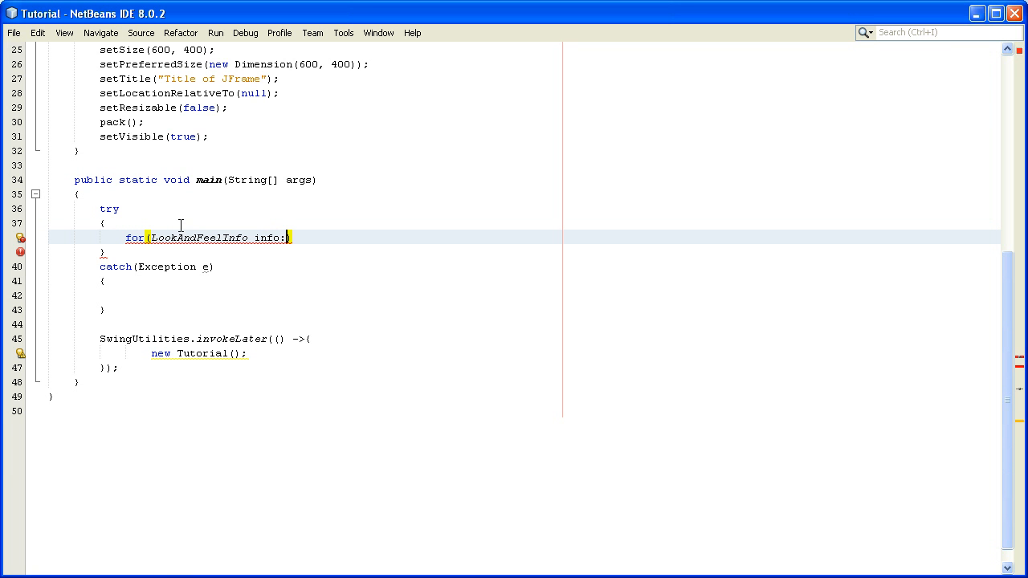
{"action": "type", "text": "UIManager"}
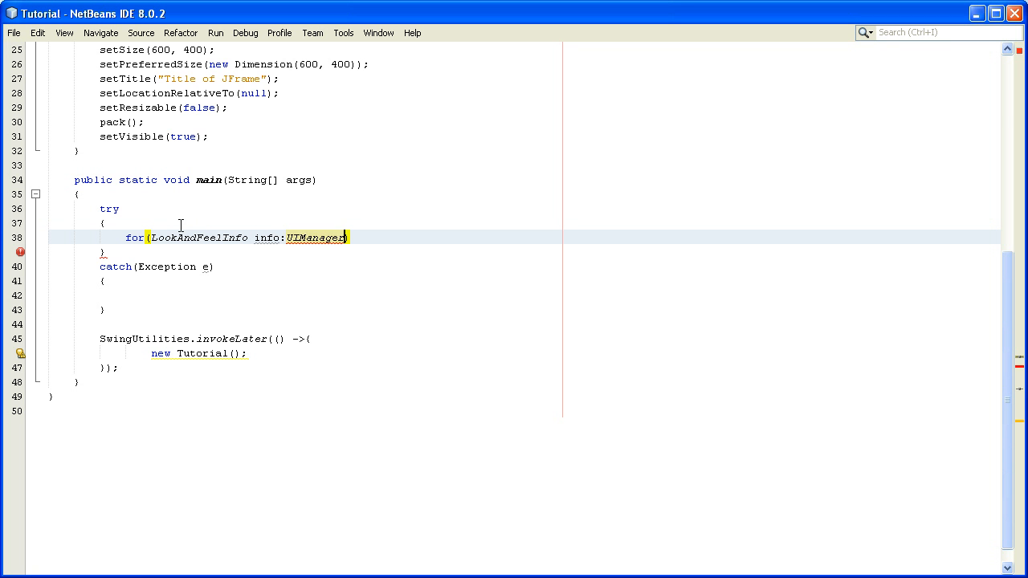
{"action": "type", "text": ".getInstalledLookAndFeels("}
{"action": "type", "text": "{"}
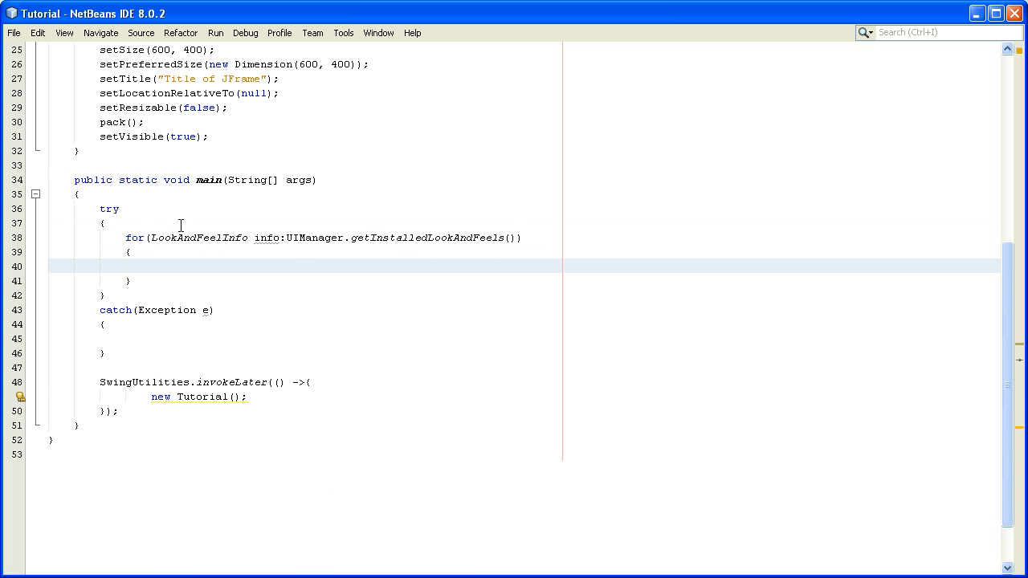
Make the loop body System.out.println(info.getName()); and start a run of the project.
{"action": "type", "text": "Sys"}
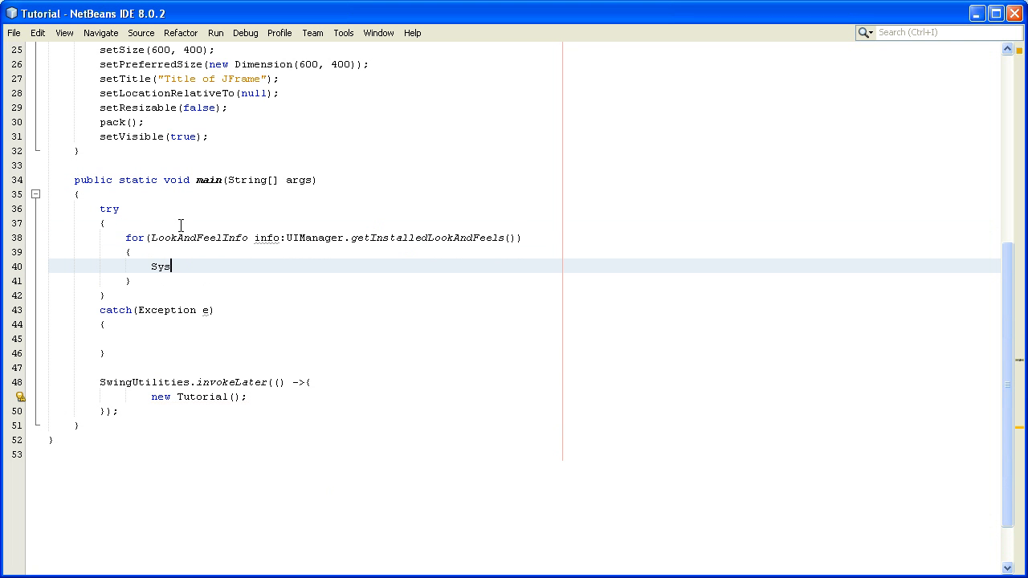
{"action": "type", "text": "tem.out"}
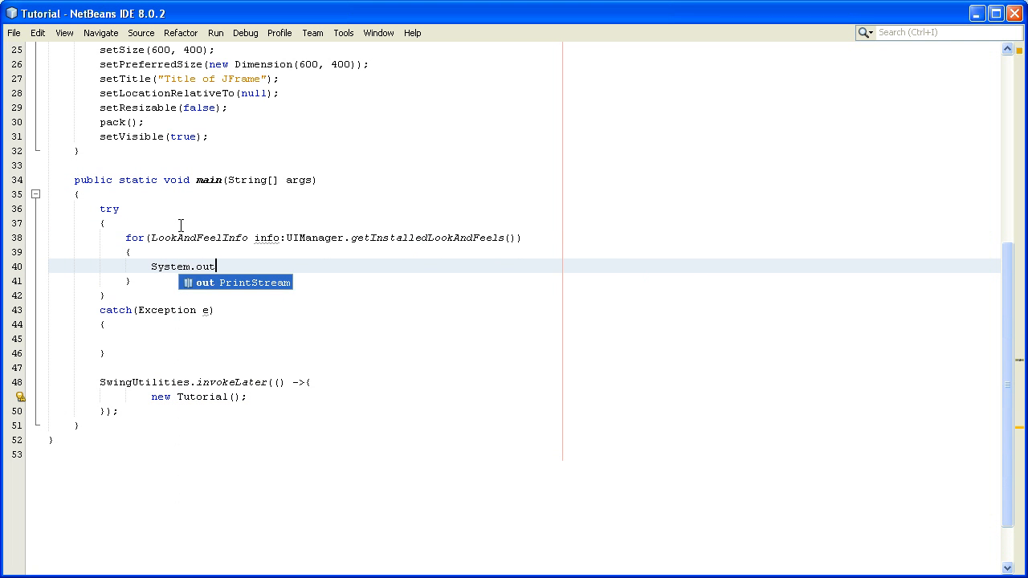
{"action": "type", "text": ".println"}
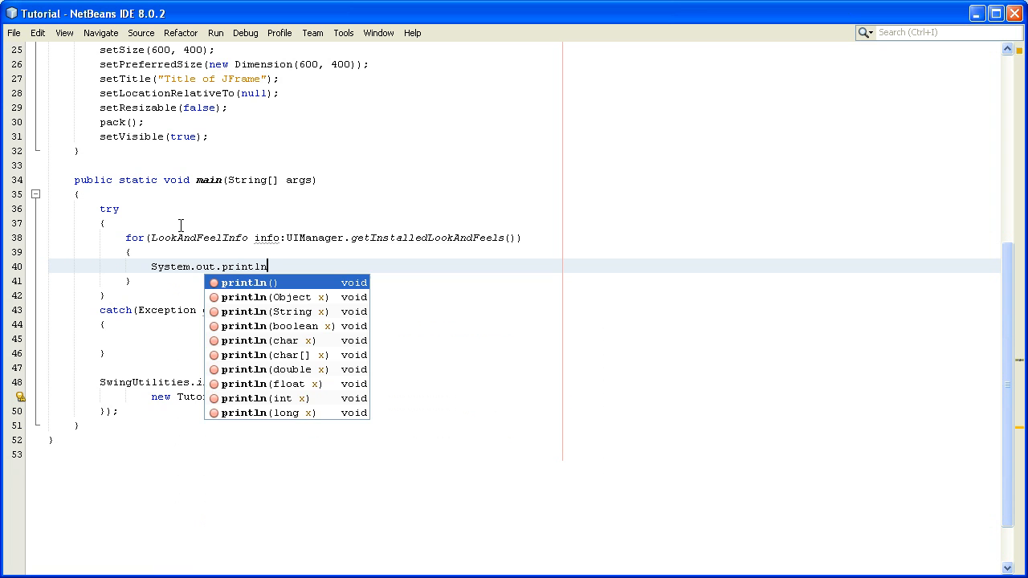
{"action": "left_click", "coordinate": [244, 283]}
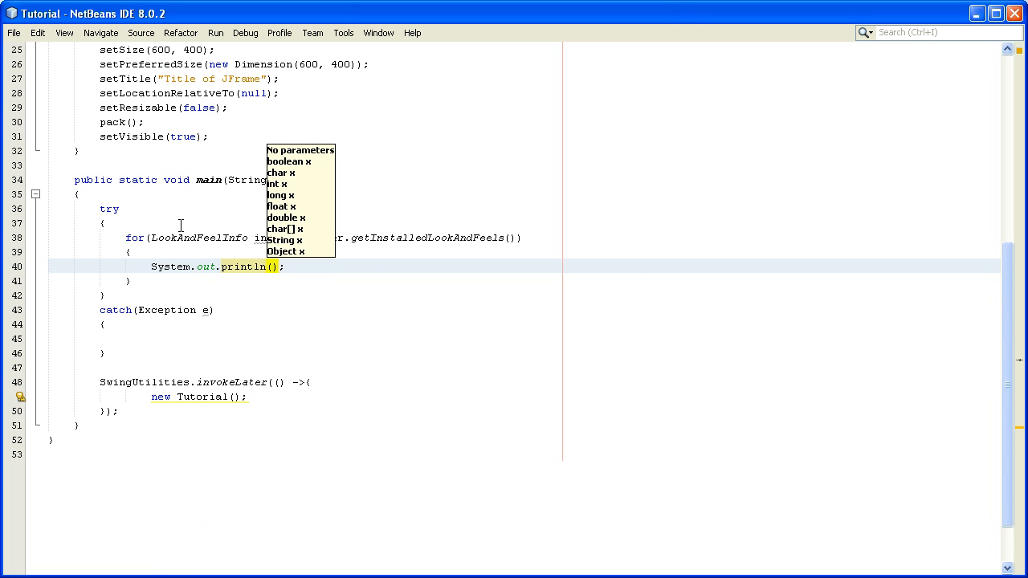
{"action": "type", "text": "info.getName("}
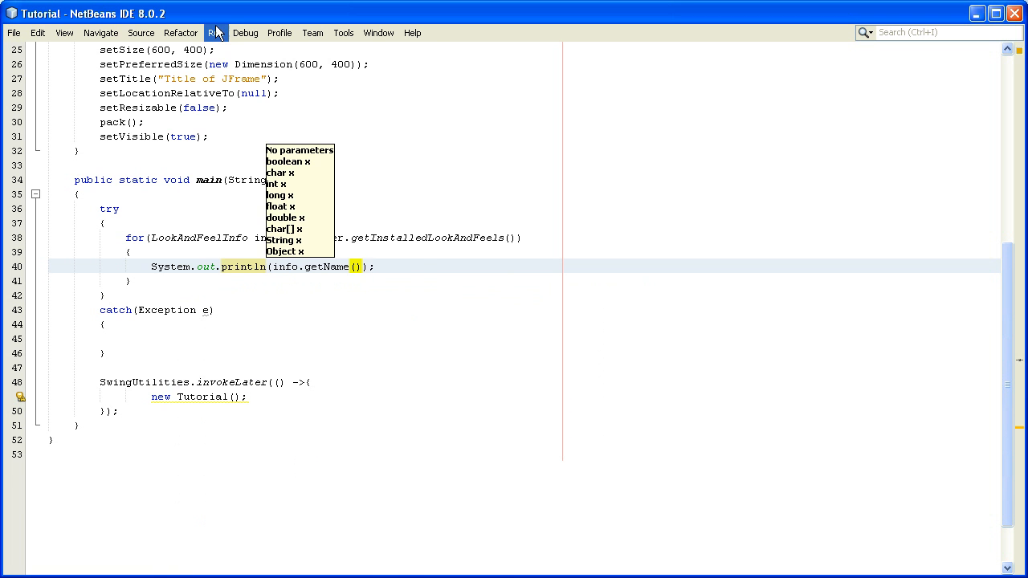
{"action": "left_click", "coordinate": [216, 32]}
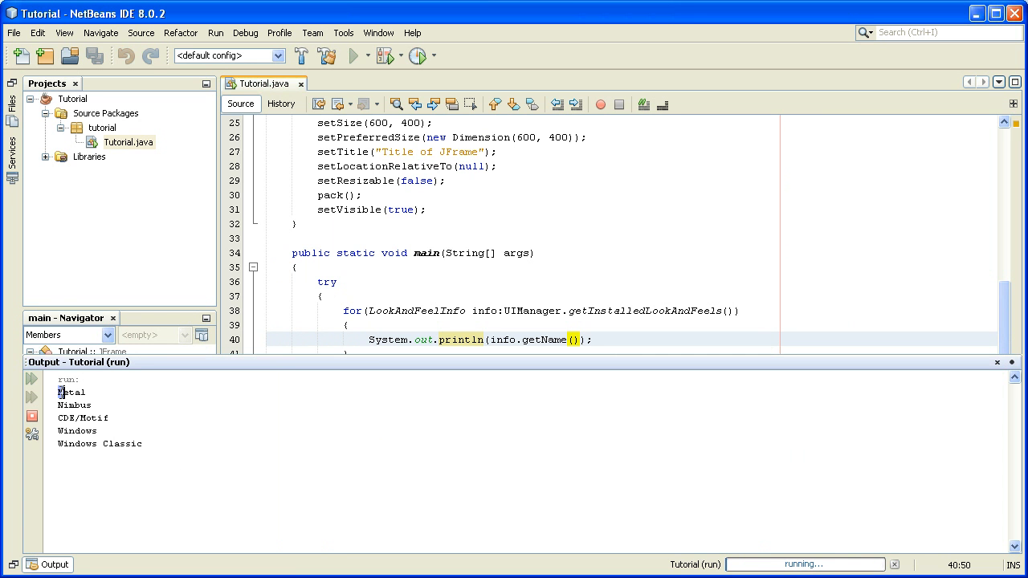
Select the Metal entry in the Output window listing the installed look-and-feels.
{"action": "double_click", "coordinate": [71, 392]}
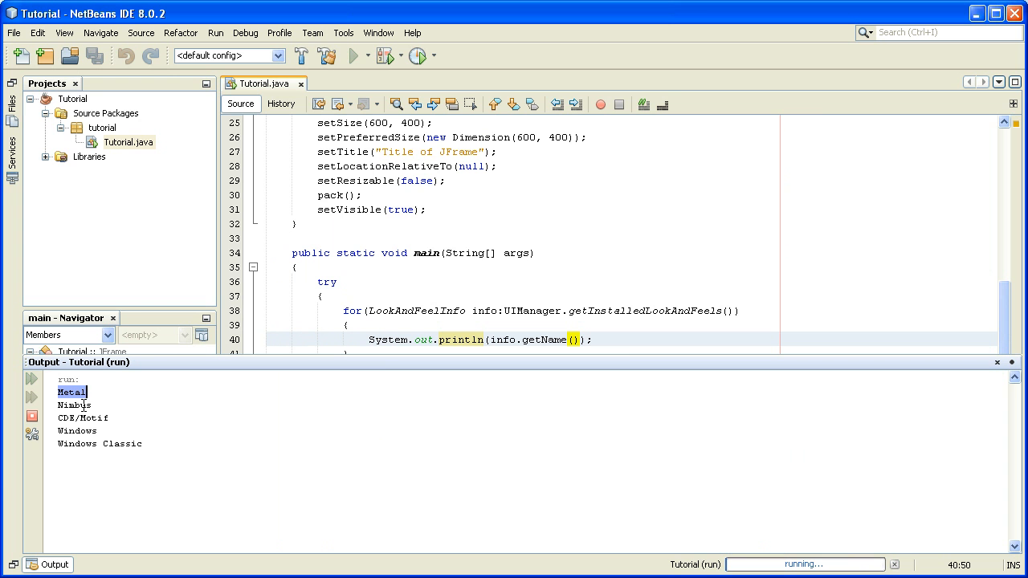
{"action": "mouse_move", "coordinate": [74, 418]}
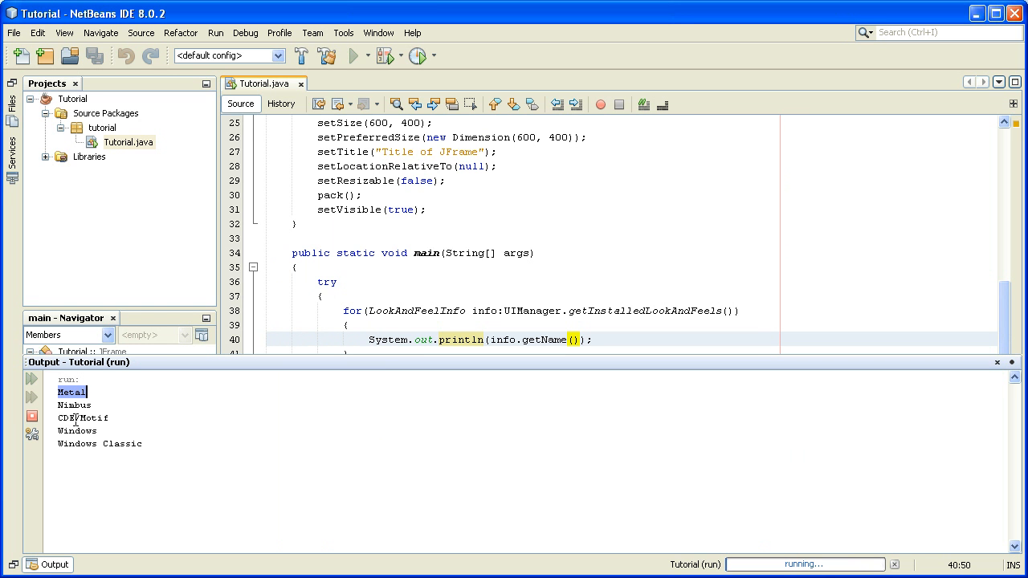
{"action": "mouse_move", "coordinate": [55, 437]}
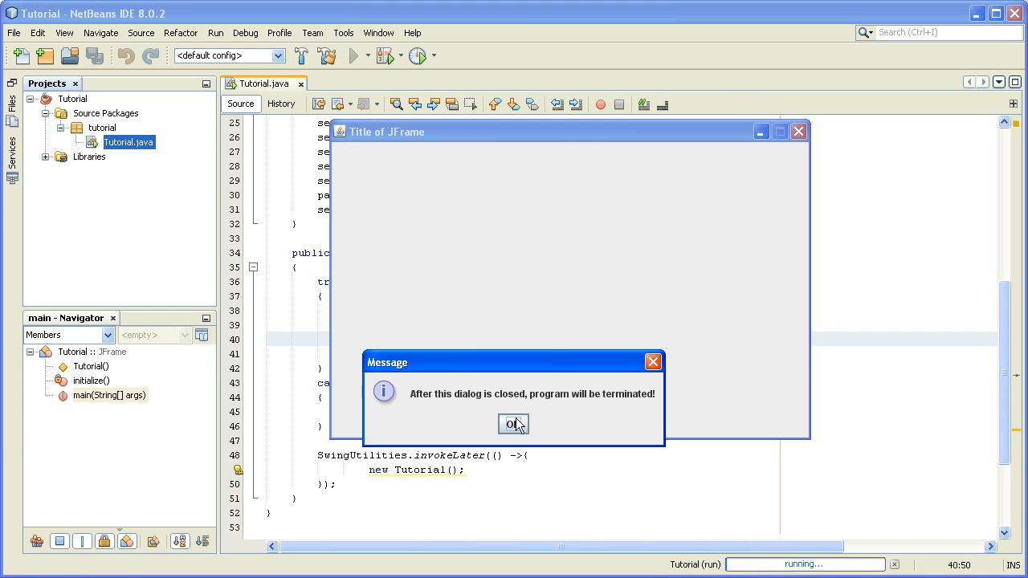
Confirm the termination message so the running program ends.
{"action": "left_click", "coordinate": [514, 424]}
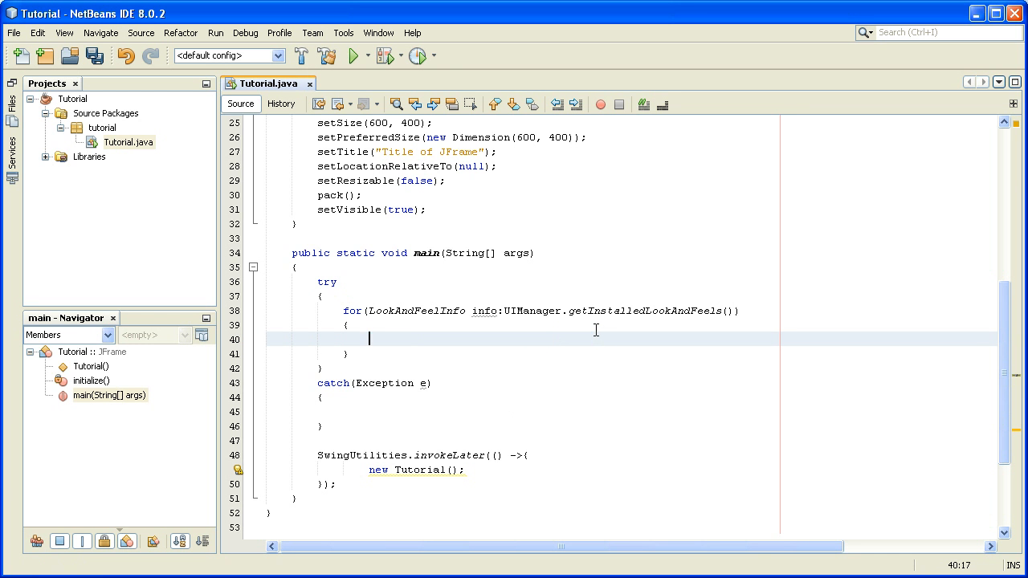
Switch to Show Only Editor and put the caret on the empty loop-body line 40.
{"action": "left_click", "coordinate": [37, 32]}
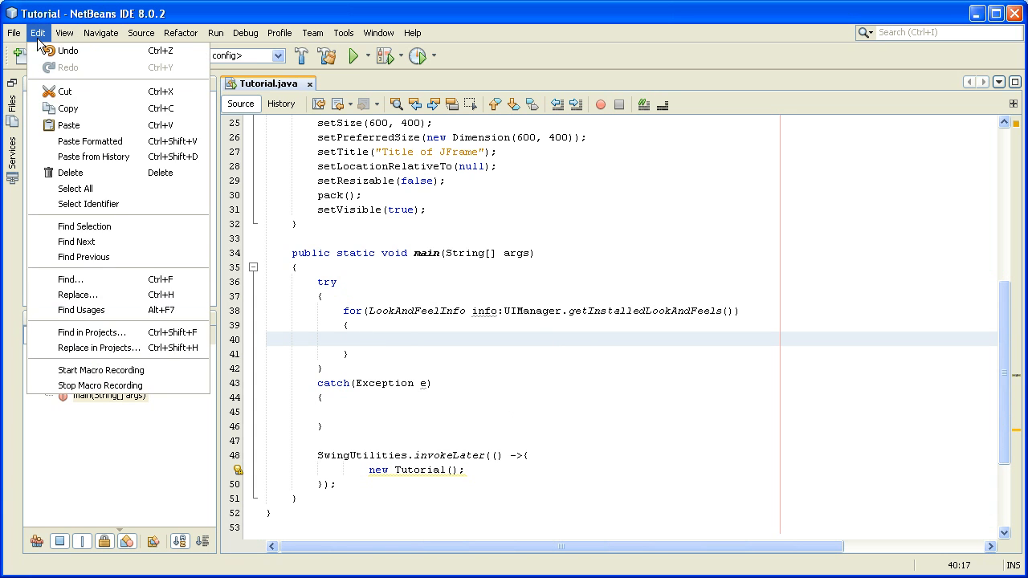
{"action": "left_click", "coordinate": [68, 32]}
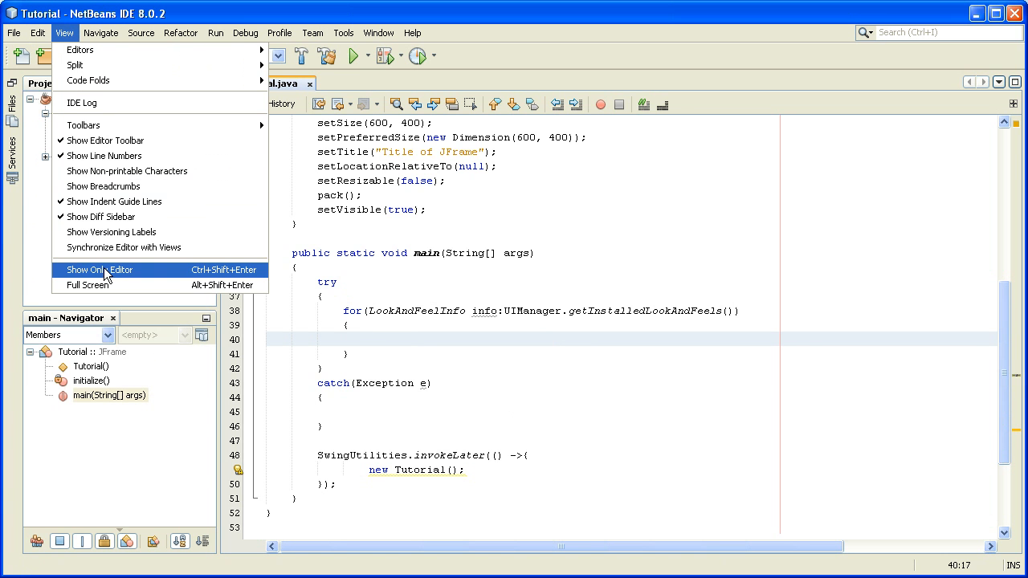
{"action": "left_click", "coordinate": [98, 269]}
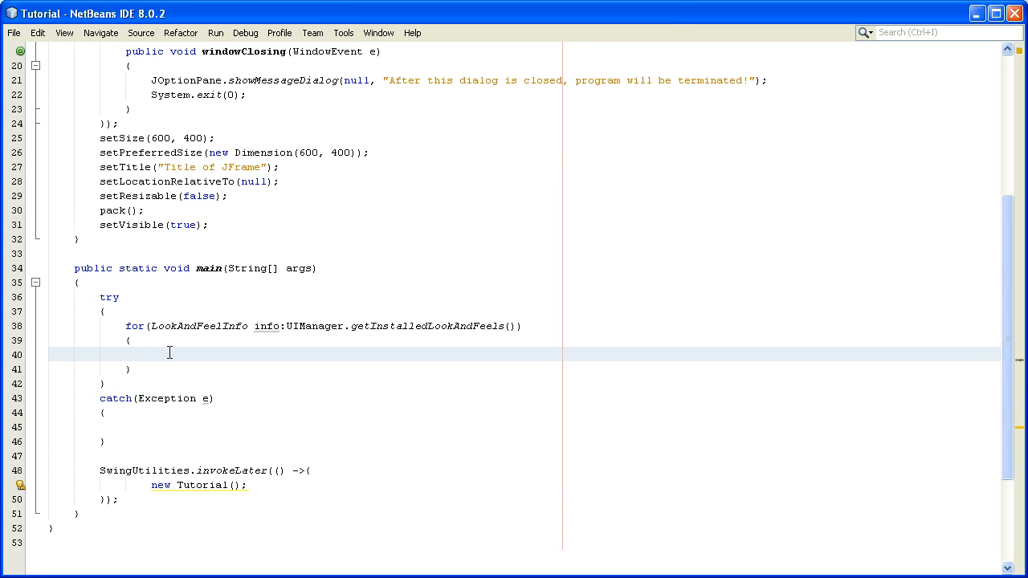
{"action": "left_click", "coordinate": [161, 353]}
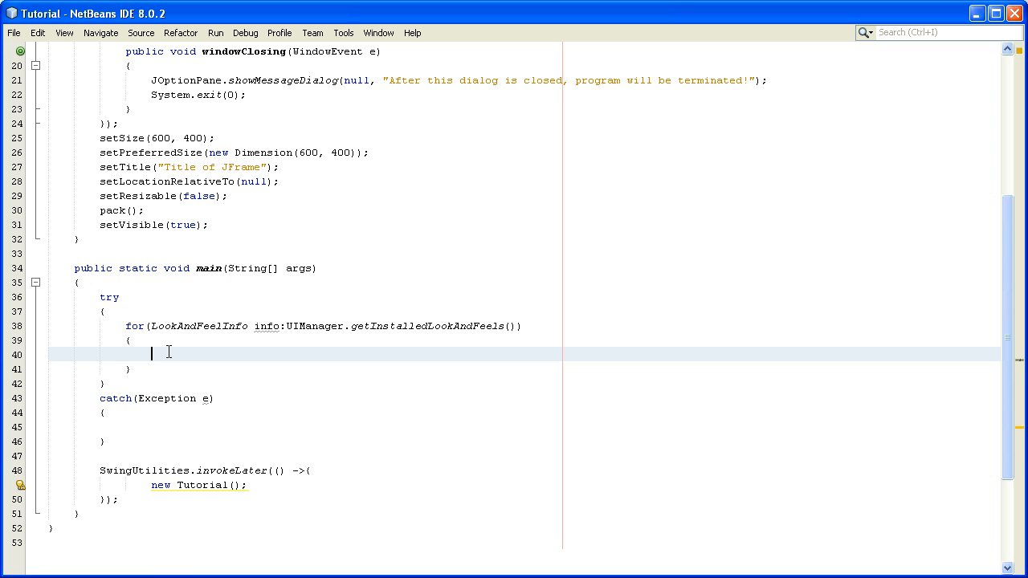
Write if ("Windows".equals(info.getName())) { } as the loop body with an empty block.
{"action": "type", "text": "if(\""}
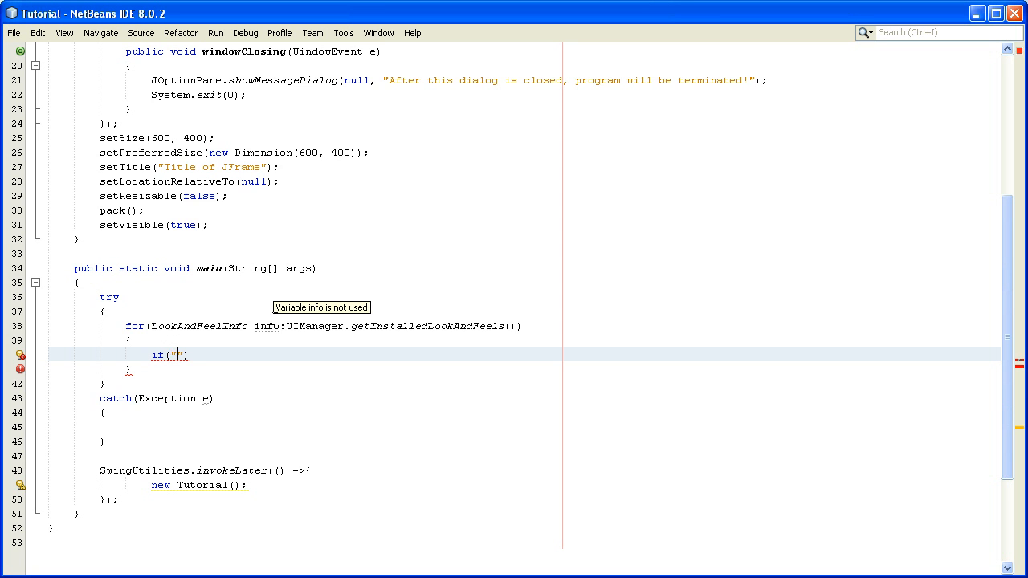
{"action": "type", "text": "Windo"}
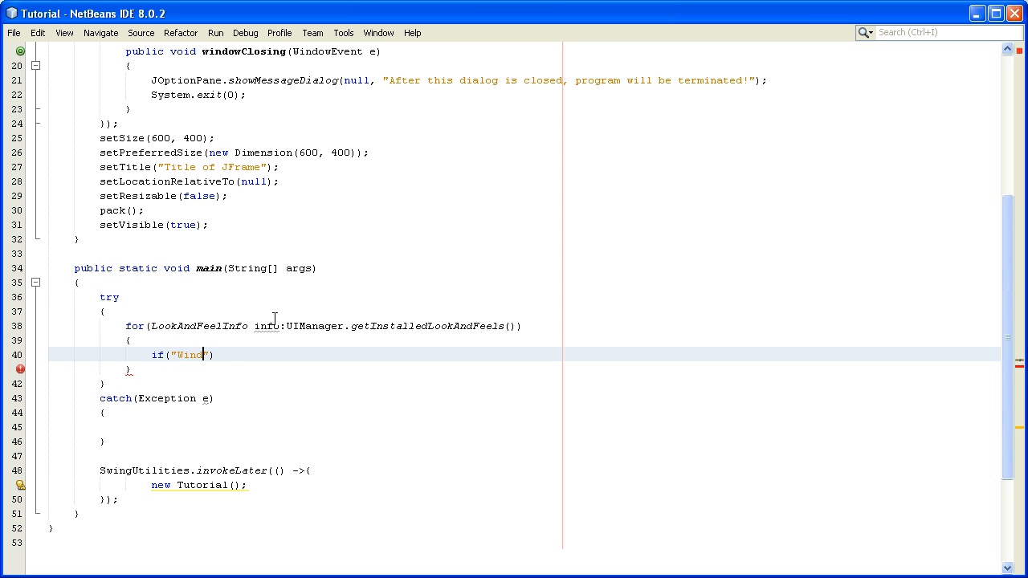
{"action": "type", "text": "ows"}
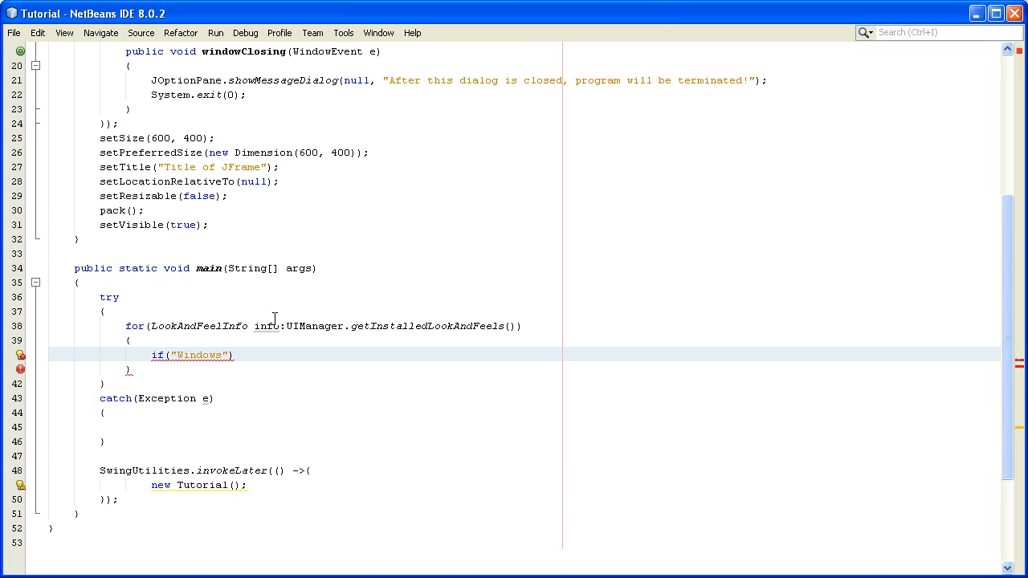
{"action": "type", "text": ".e"}
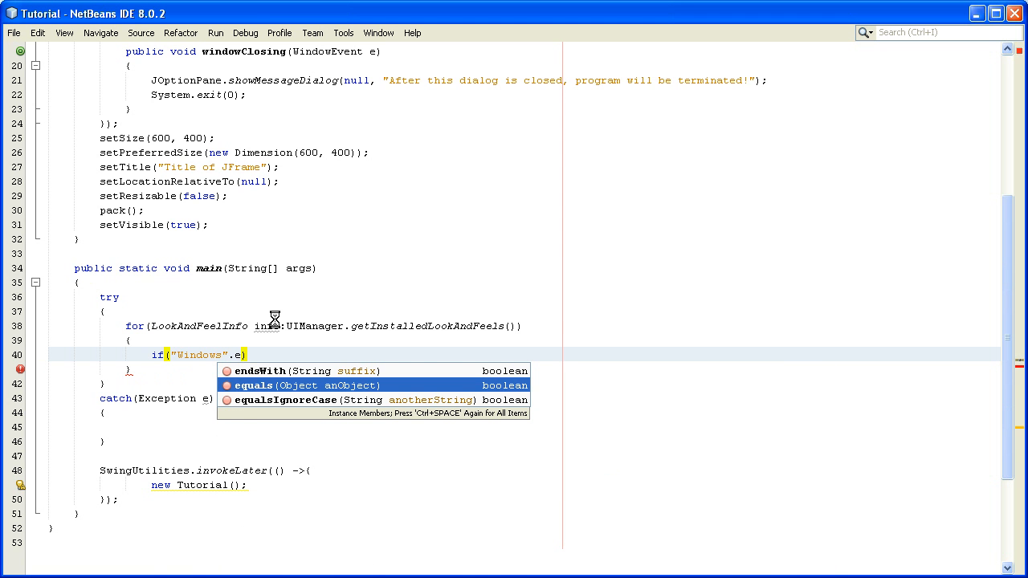
{"action": "left_click", "coordinate": [254, 386]}
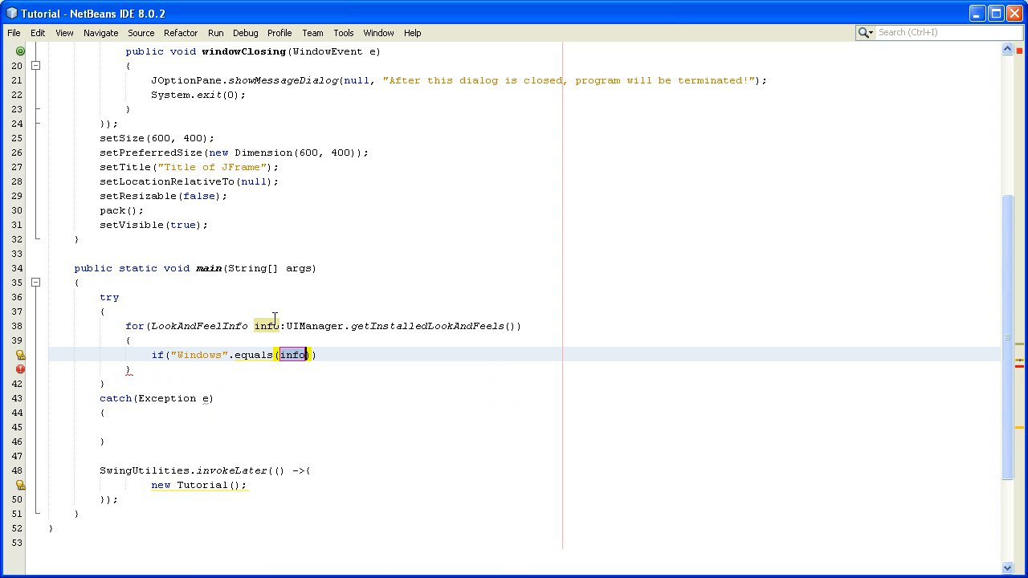
{"action": "type", "text": "."}
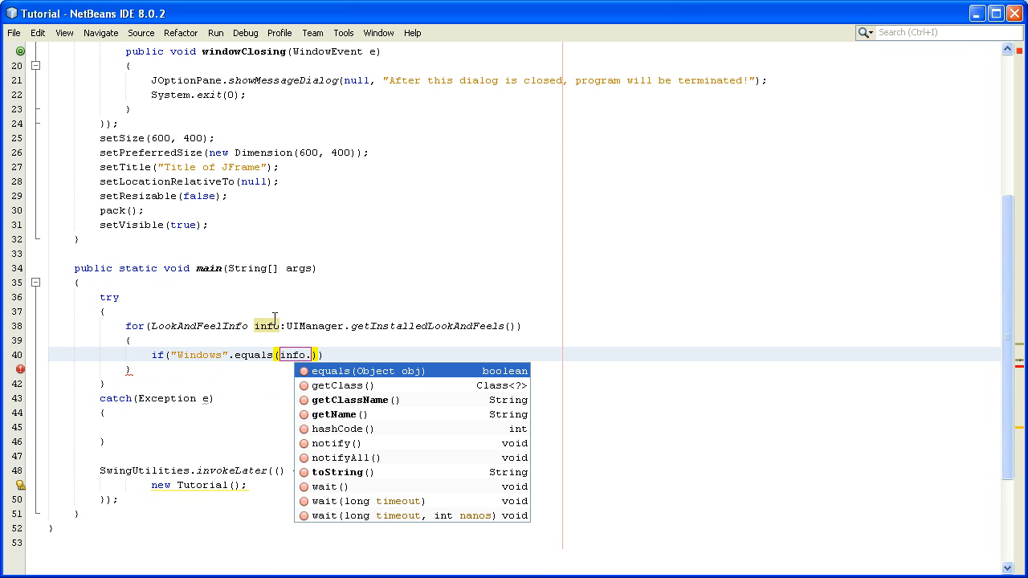
{"action": "type", "text": "getn"}
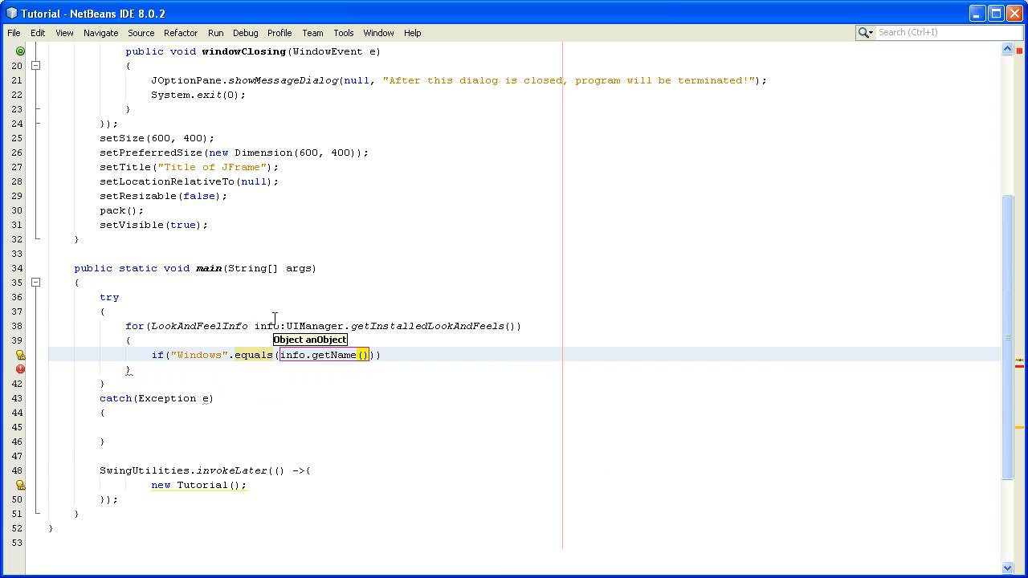
{"action": "type", "text": "{"}
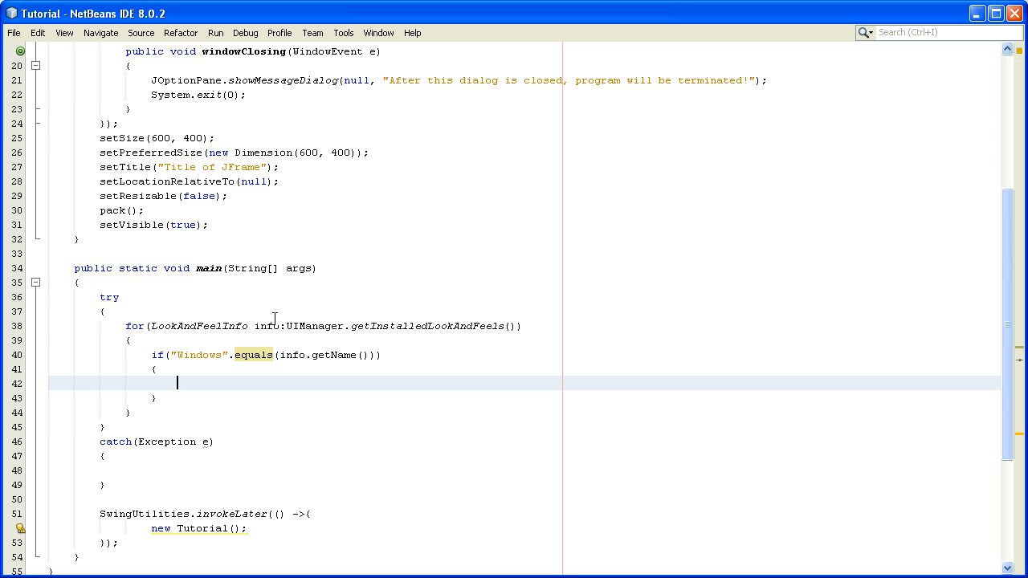
Add UIManager.setLookAndFeel(info.getClassName()); inside the Windows check.
{"action": "type", "text": "UI"}
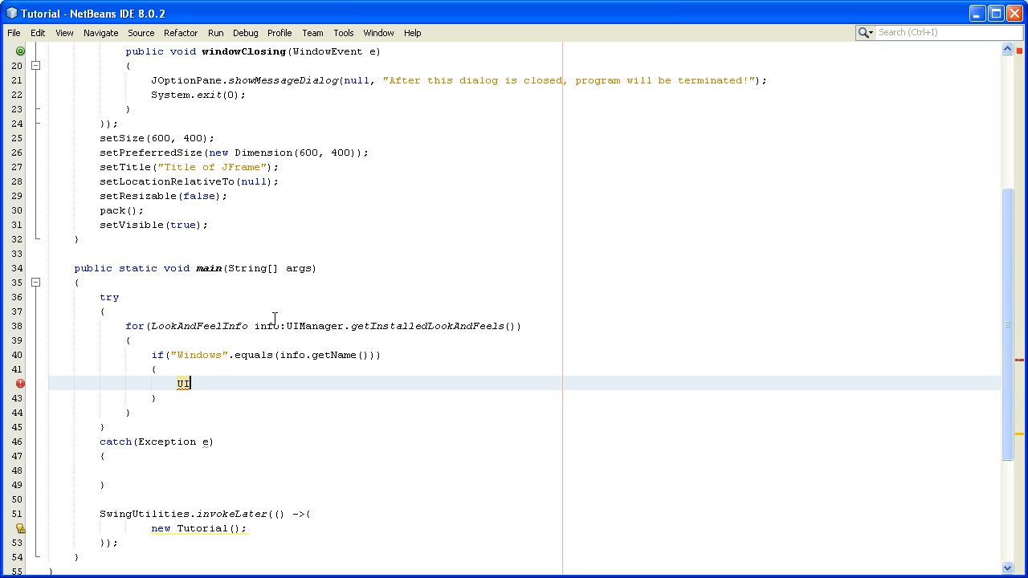
{"action": "type", "text": "Manager.setLookAndFeel(null);"}
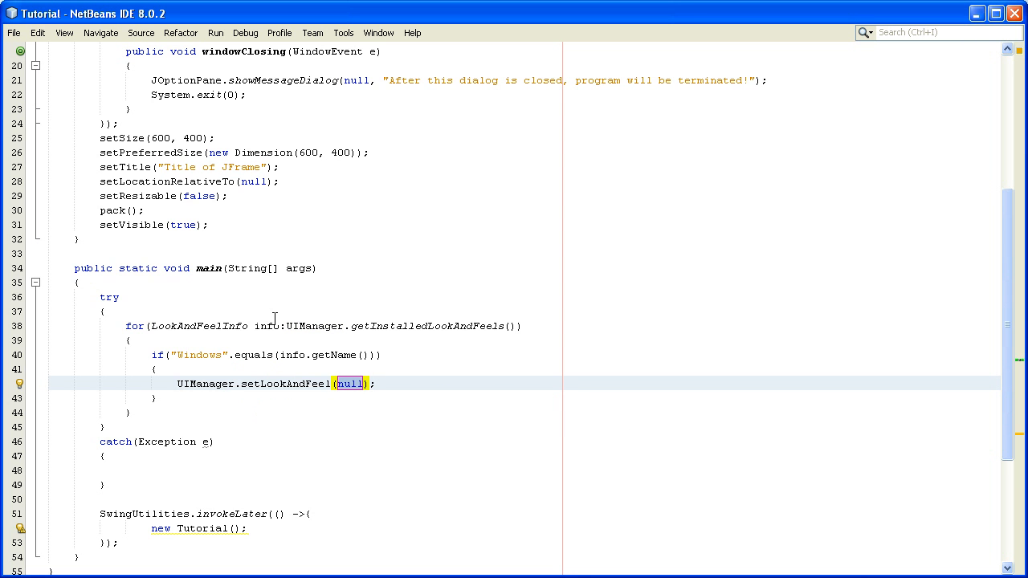
{"action": "type", "text": "in"}
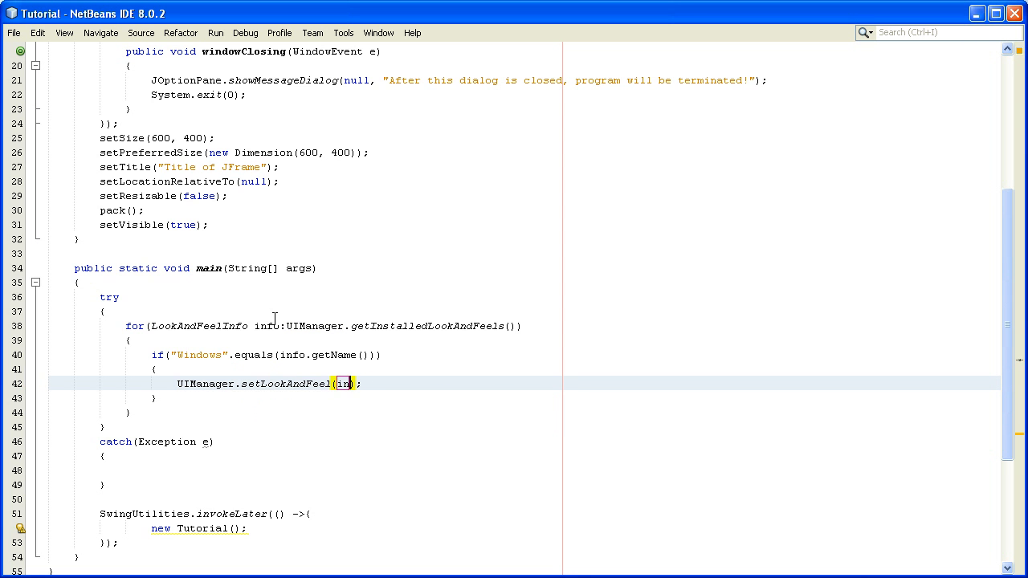
{"action": "type", "text": "info.g"}
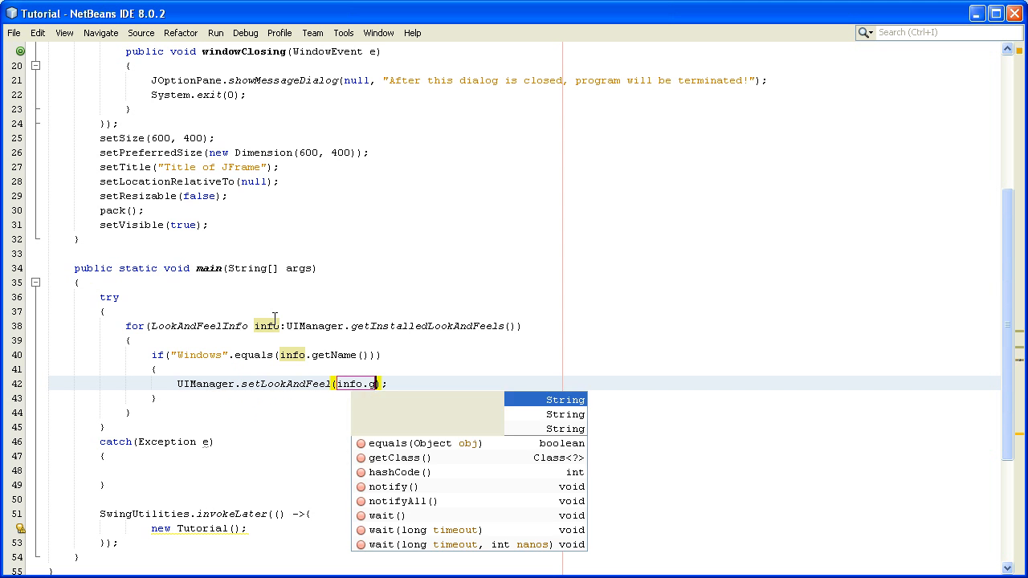
{"action": "left_click", "coordinate": [393, 456]}
{"action": "type", "text": "etClassName()"}
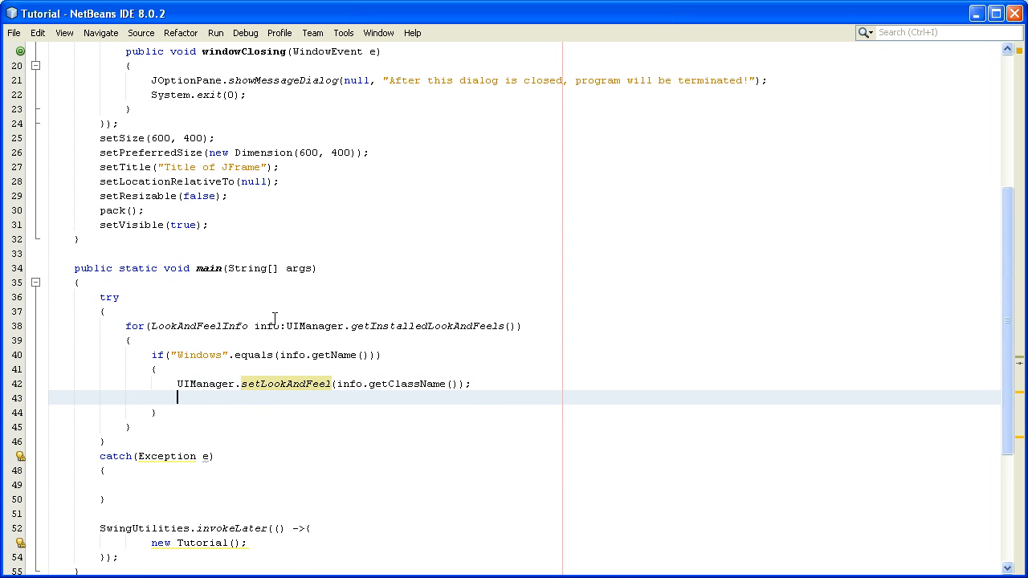
Follow it with a break; statement and start a run of the project.
{"action": "left_click", "coordinate": [199, 355]}
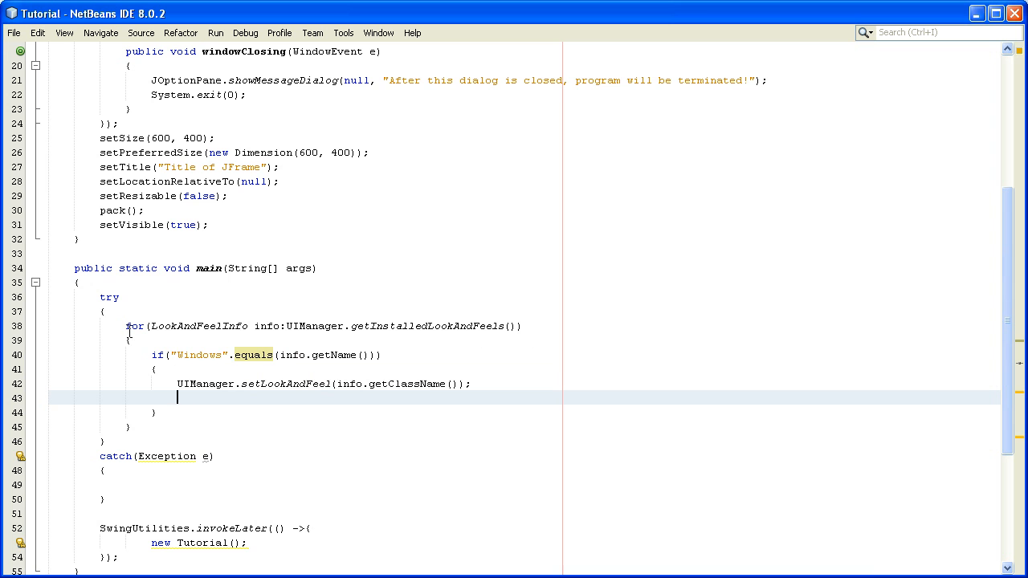
{"action": "type", "text": "brea"}
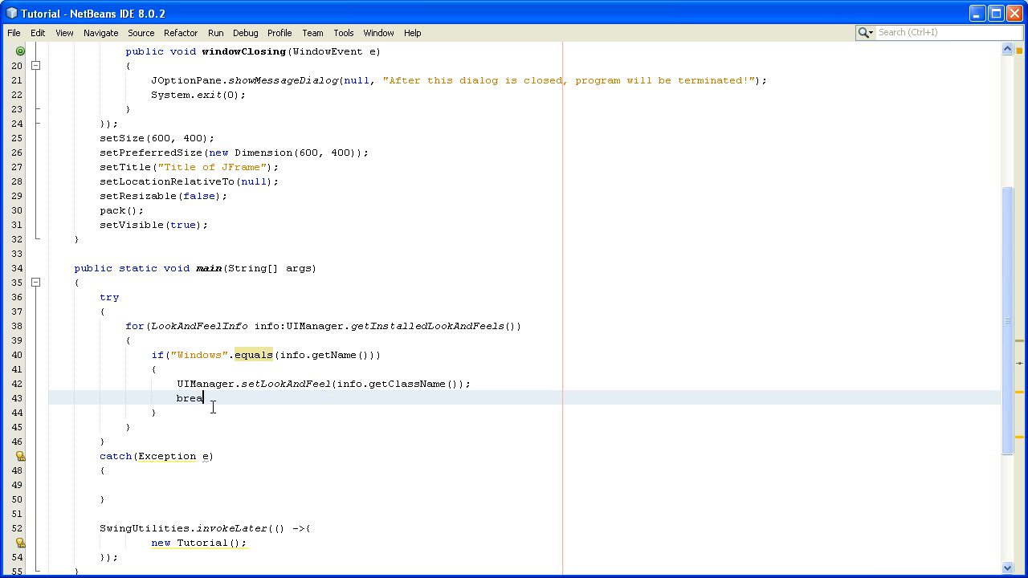
{"action": "type", "text": "k;"}
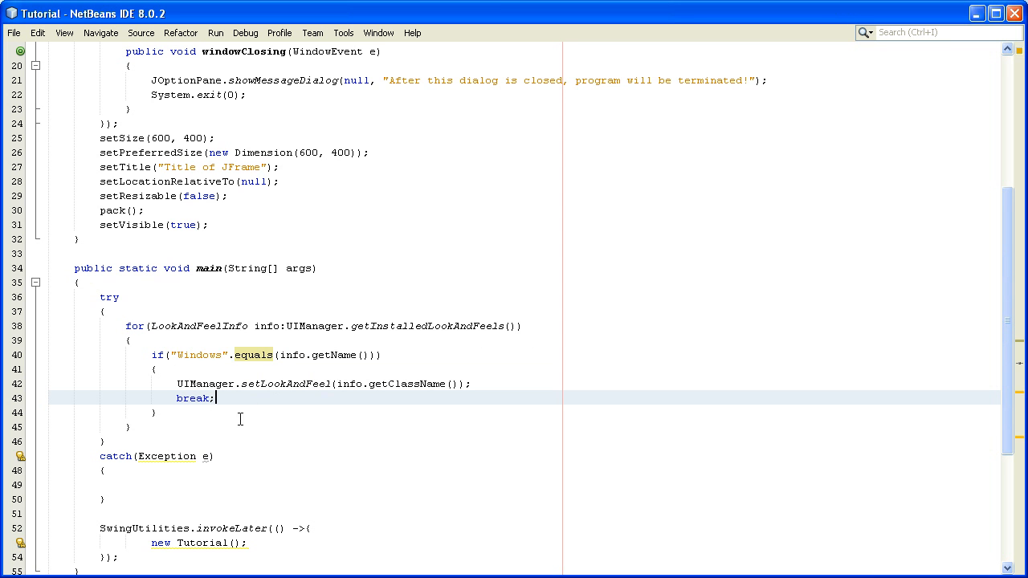
{"action": "mouse_move", "coordinate": [168, 369]}
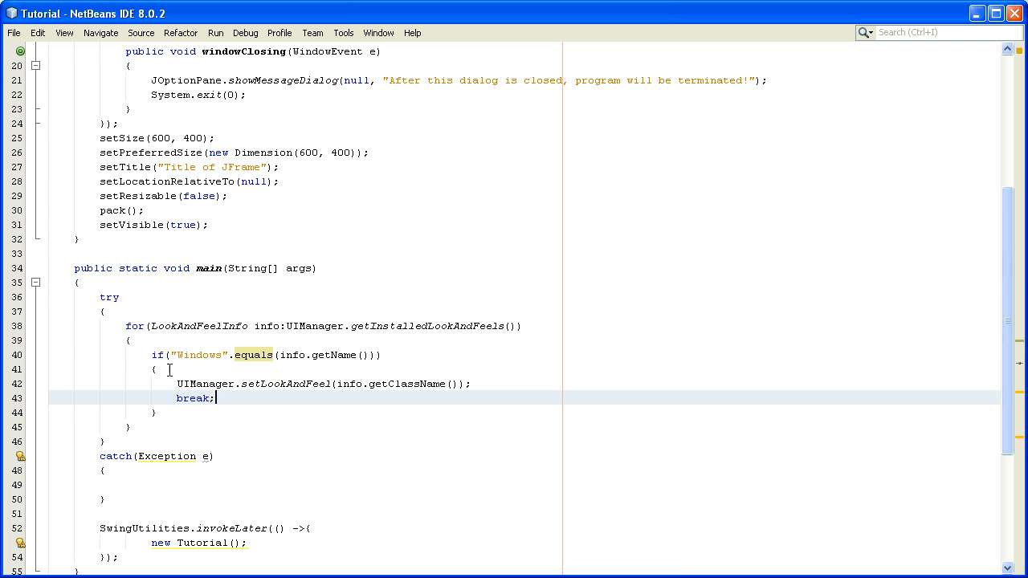
{"action": "left_click", "coordinate": [216, 32]}
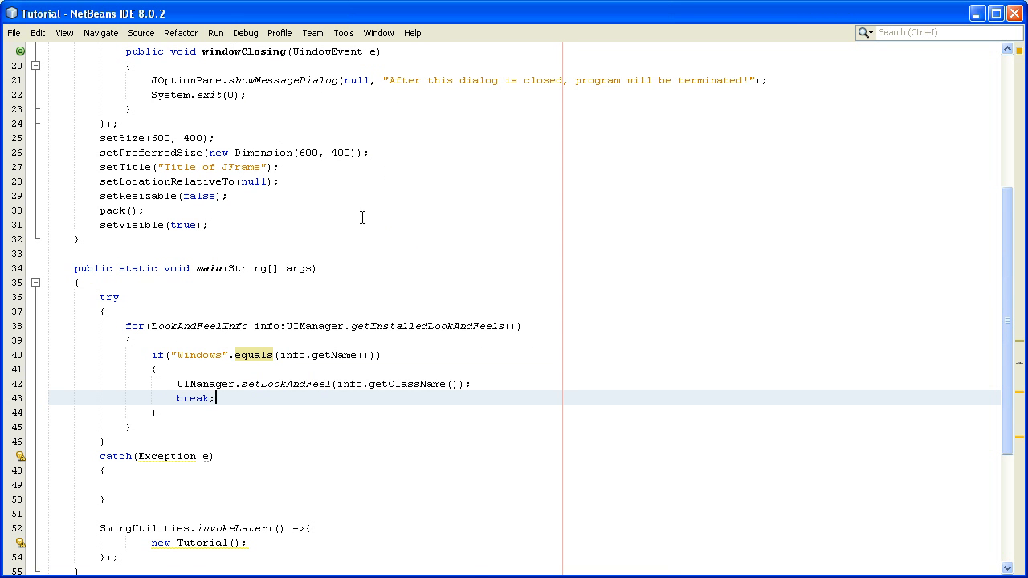
{"action": "mouse_move", "coordinate": [374, 217]}
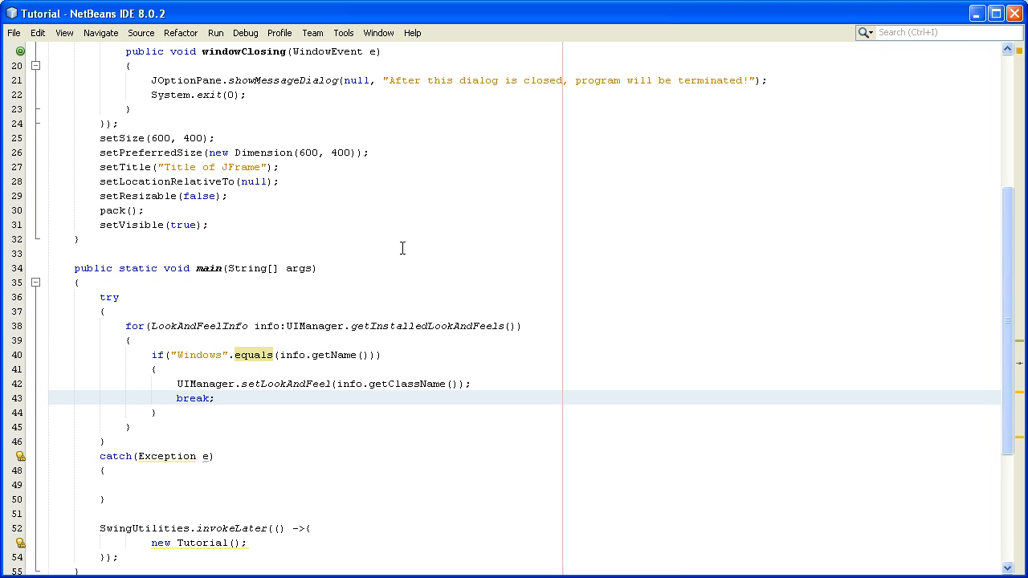
Run the Tutorial project, close its JFrame, and confirm the termination message to finish with BUILD SUCCESSFUL.
{"action": "left_click", "coordinate": [359, 55]}
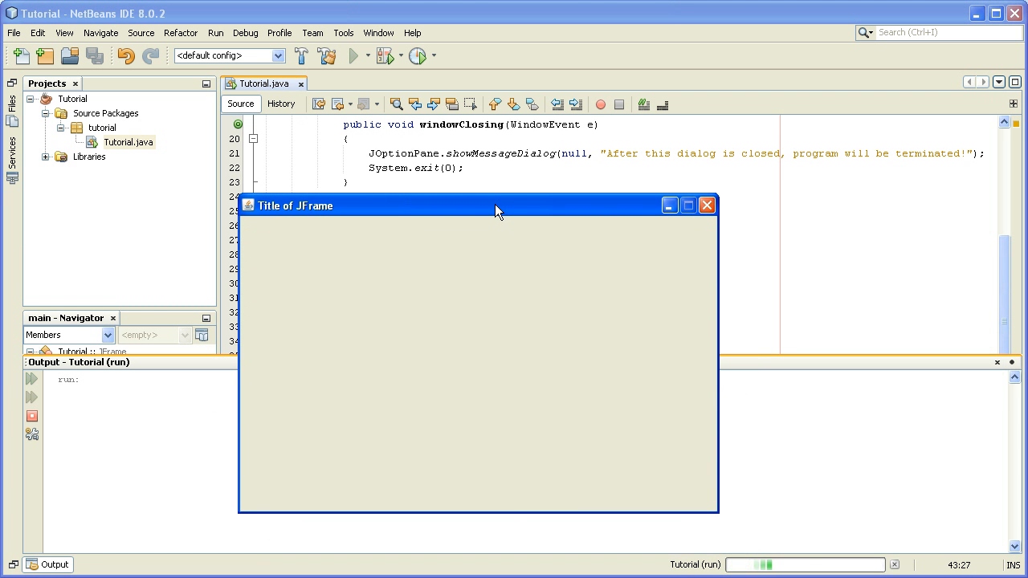
{"action": "mouse_move", "coordinate": [706, 206]}
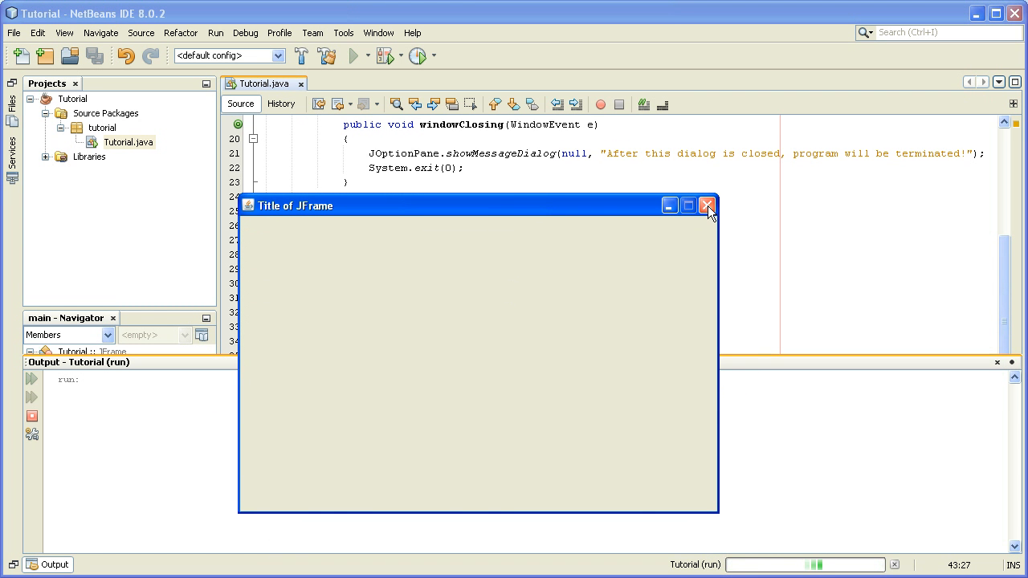
{"action": "left_click", "coordinate": [706, 205]}
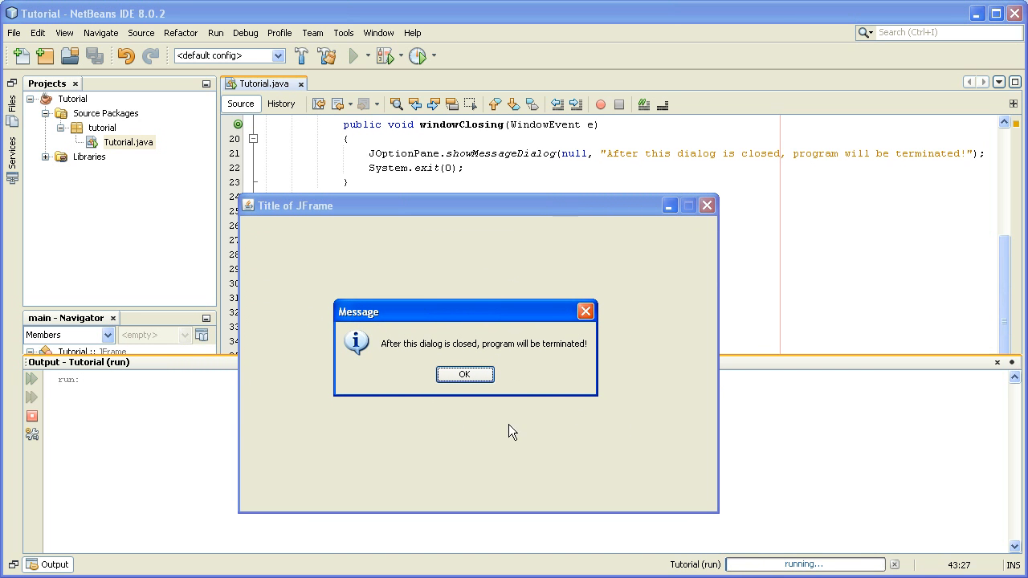
{"action": "mouse_move", "coordinate": [488, 310]}
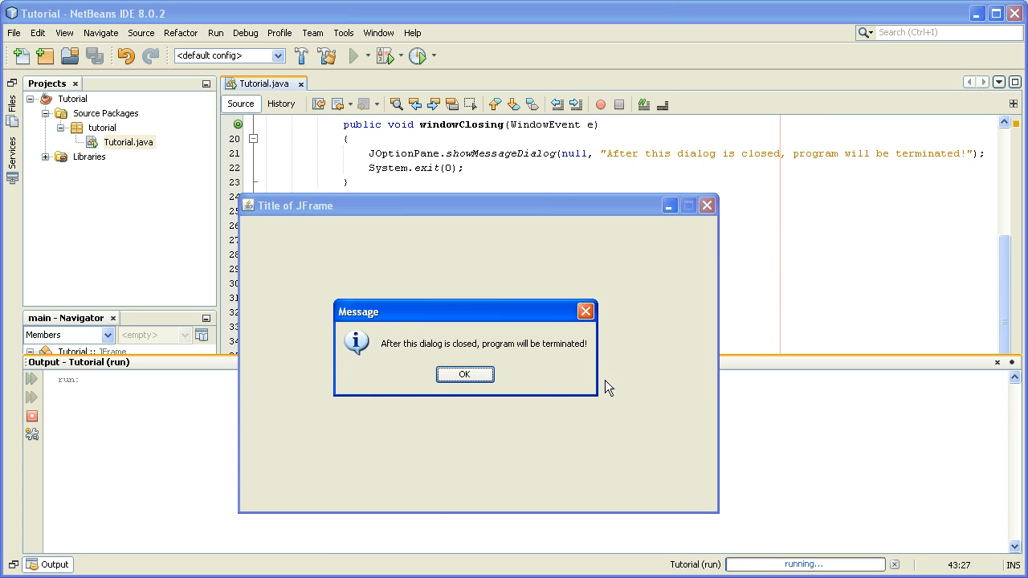
{"action": "mouse_move", "coordinate": [562, 404]}
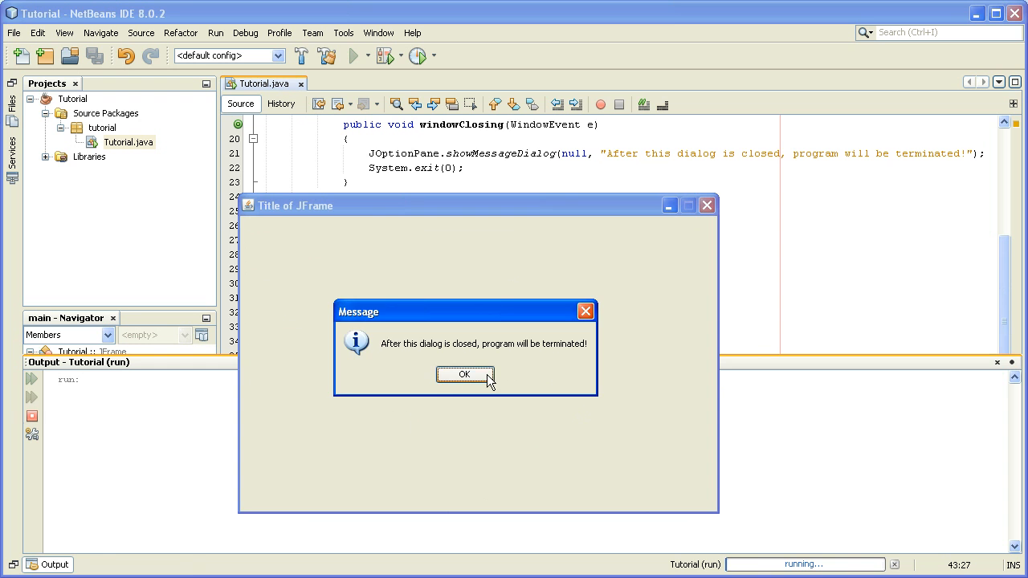
{"action": "left_click", "coordinate": [465, 374]}
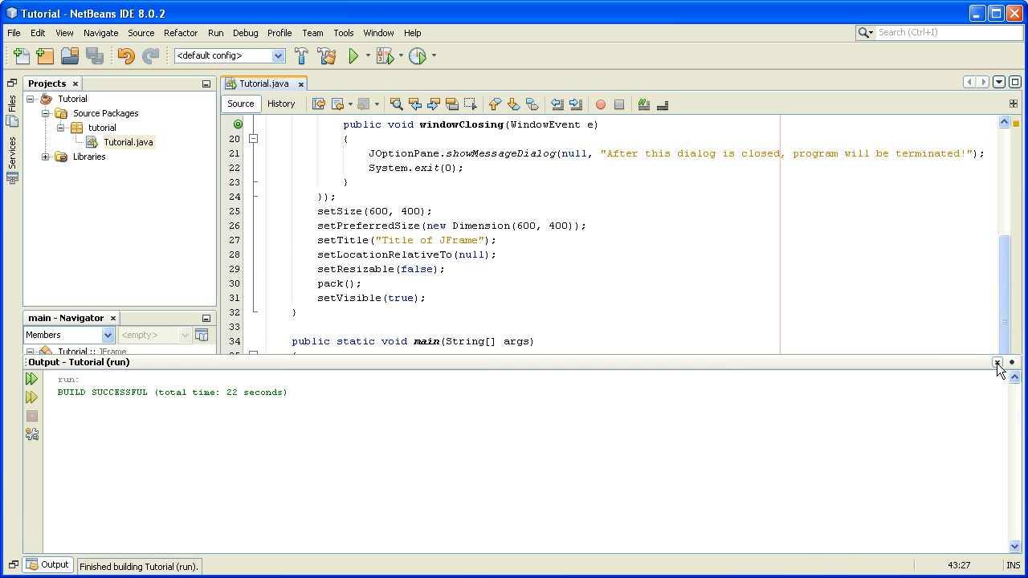
Hide the Output window and return focus to the main method's try block in the editor.
{"action": "left_click", "coordinate": [996, 363]}
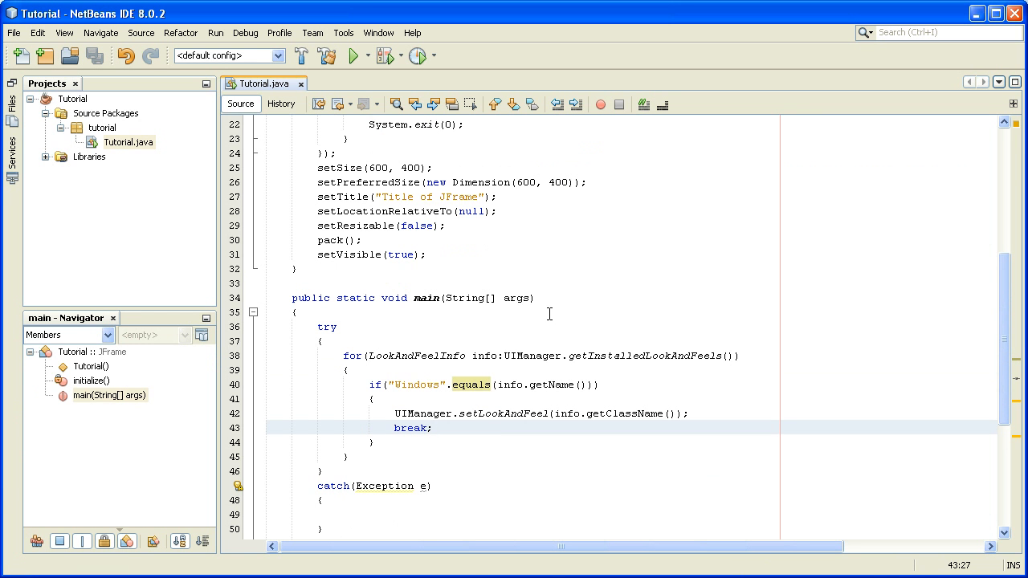
{"action": "left_click", "coordinate": [434, 427]}
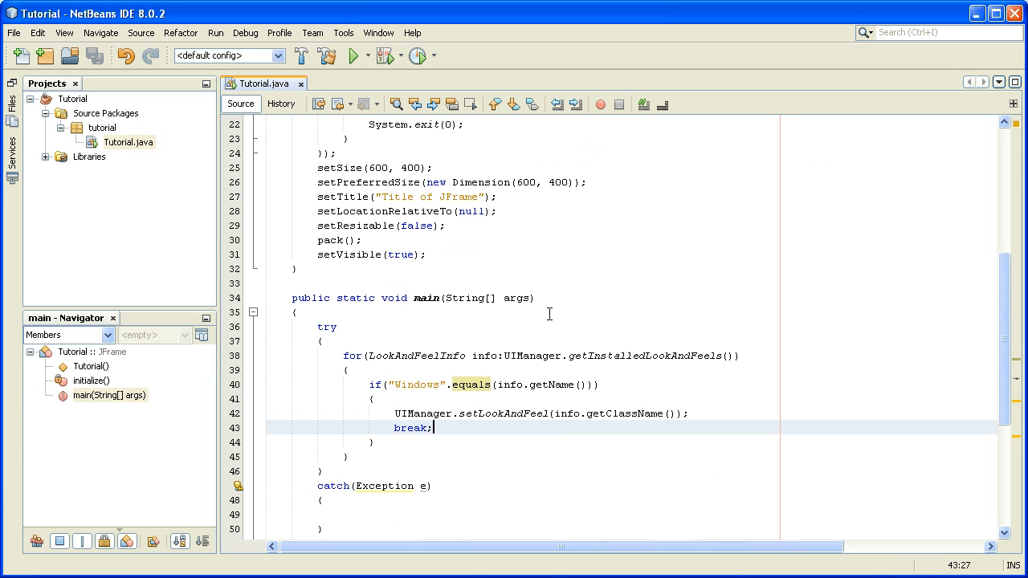